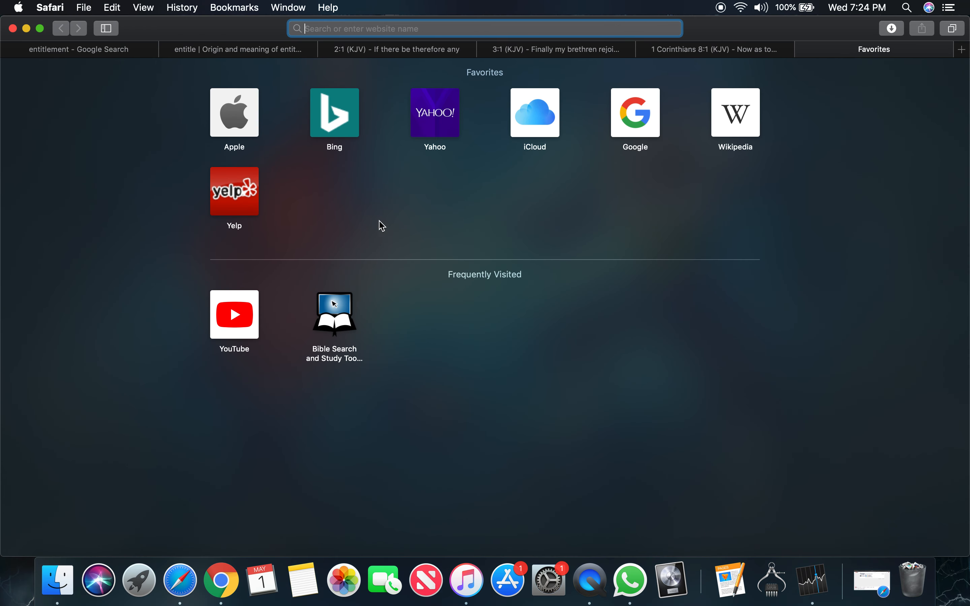
pyautogui.moveTo(491, 101)
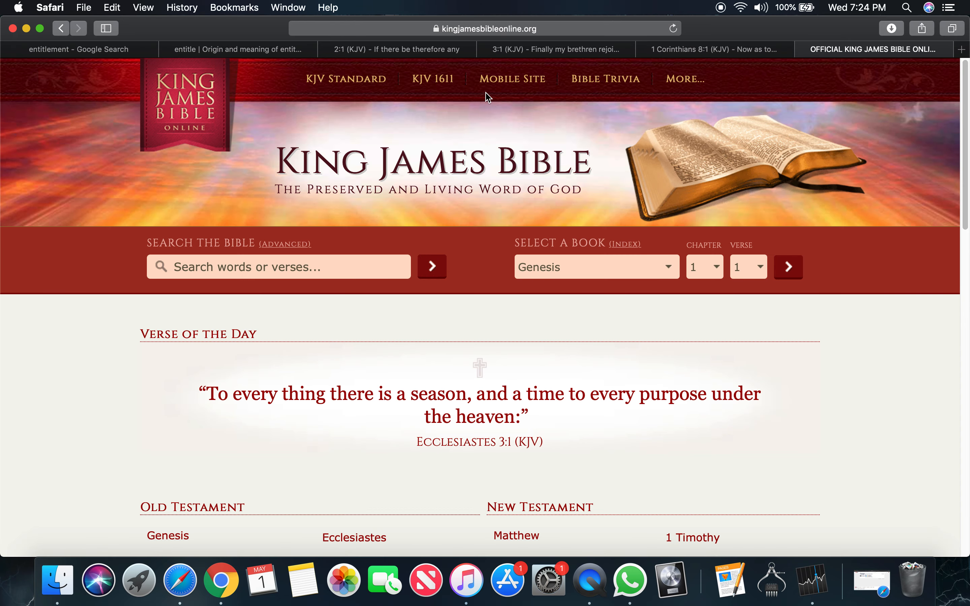
pyautogui.moveTo(272, 62)
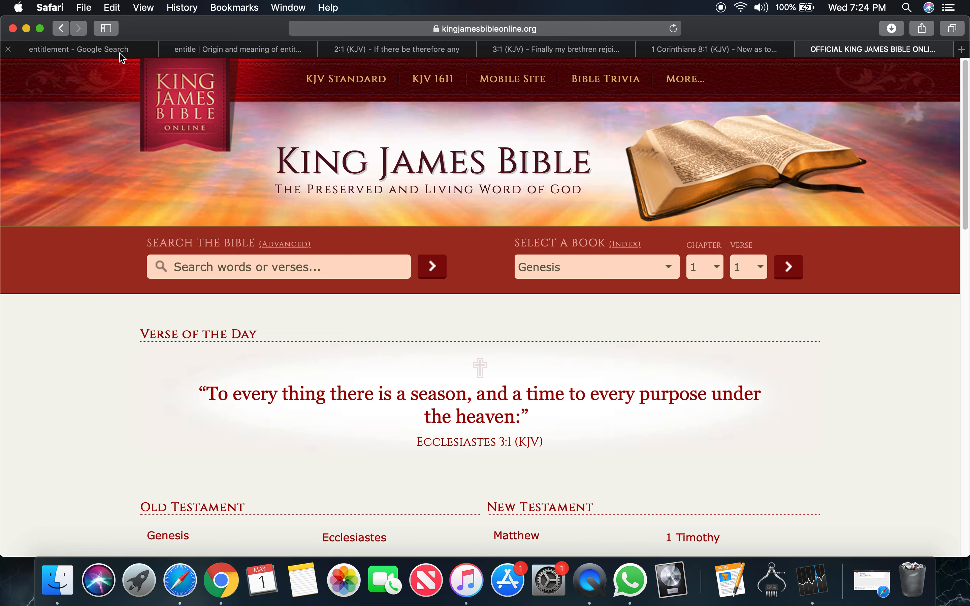
# Return to the 'entitlement - Google Search' tab showing the dictionary entry.
pyautogui.click(76, 49)
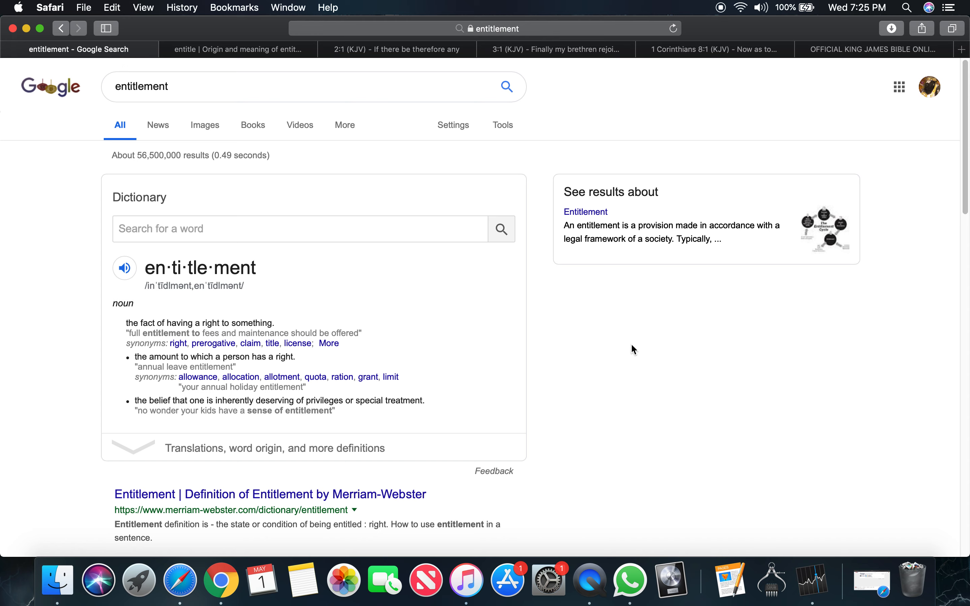
pyautogui.moveTo(650, 329)
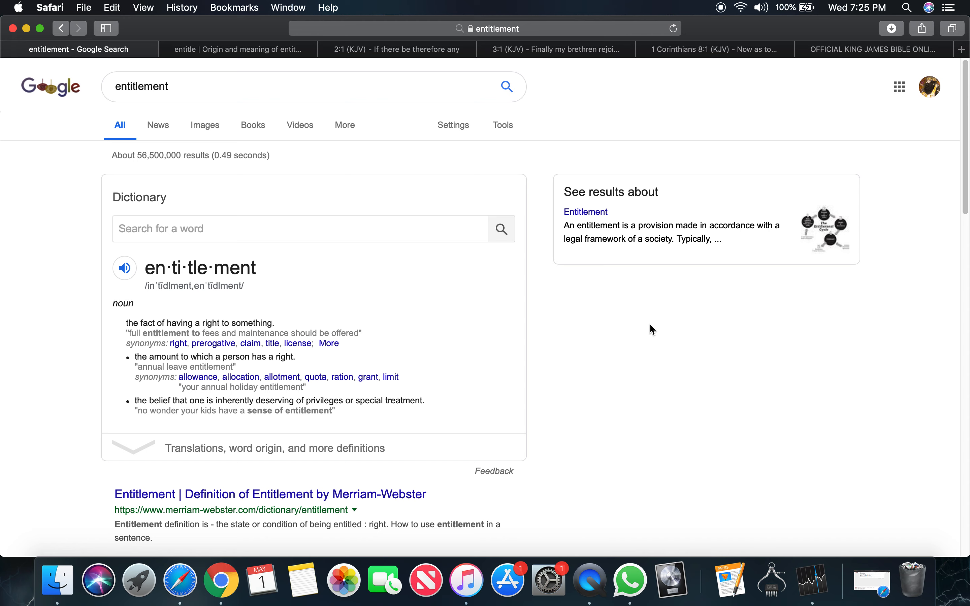
# Show the etymonline 'entitle' entry and highlight 'give a title or name to,'.
pyautogui.click(237, 49)
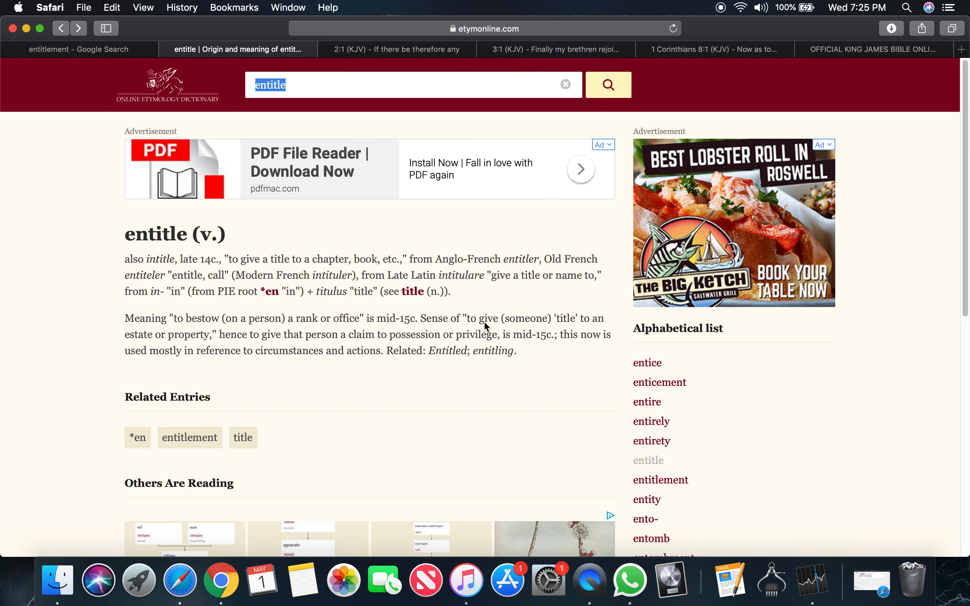
pyautogui.moveTo(470, 318); pyautogui.dragTo(554, 318)
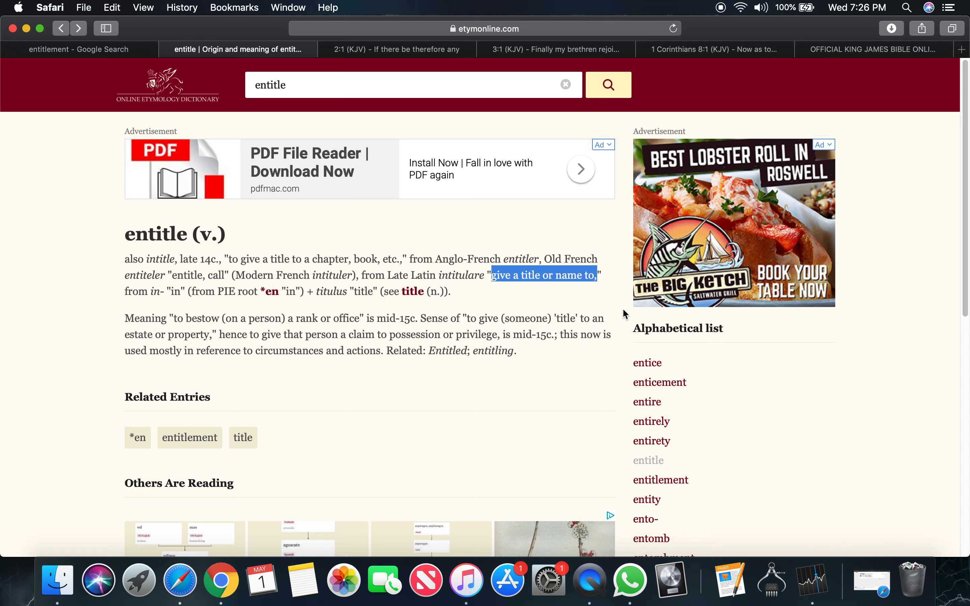
pyautogui.moveTo(864, 72)
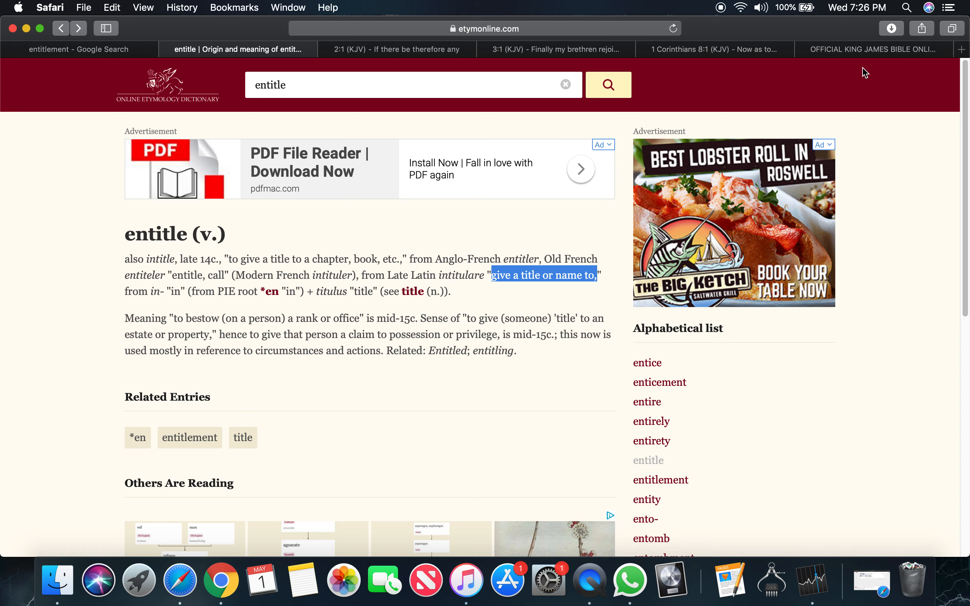
# Switch King James Bible Online to the 1611 KJV and choose Ecclesiasticus from the Books list.
pyautogui.click(871, 50)
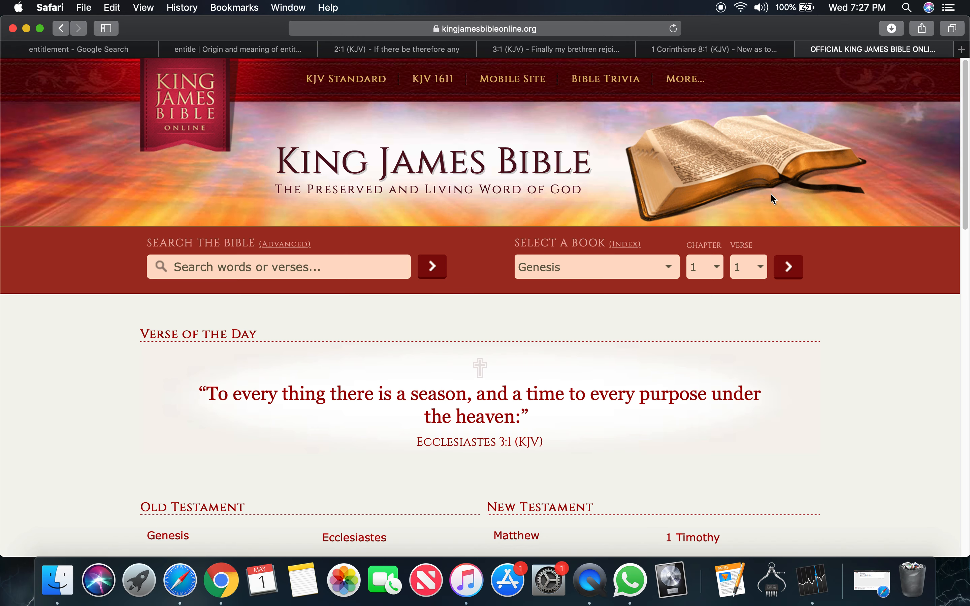
pyautogui.click(431, 79)
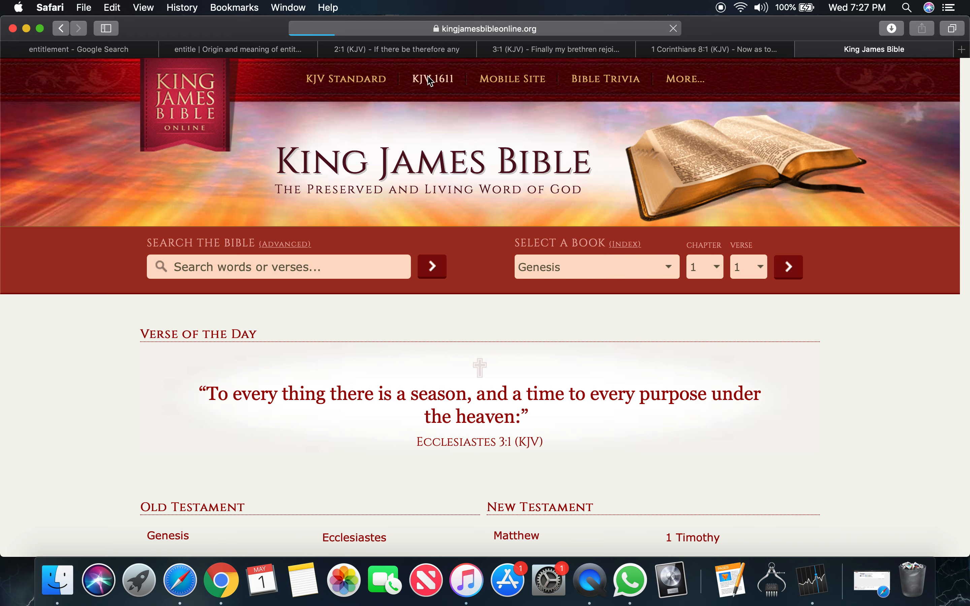
pyautogui.click(432, 78)
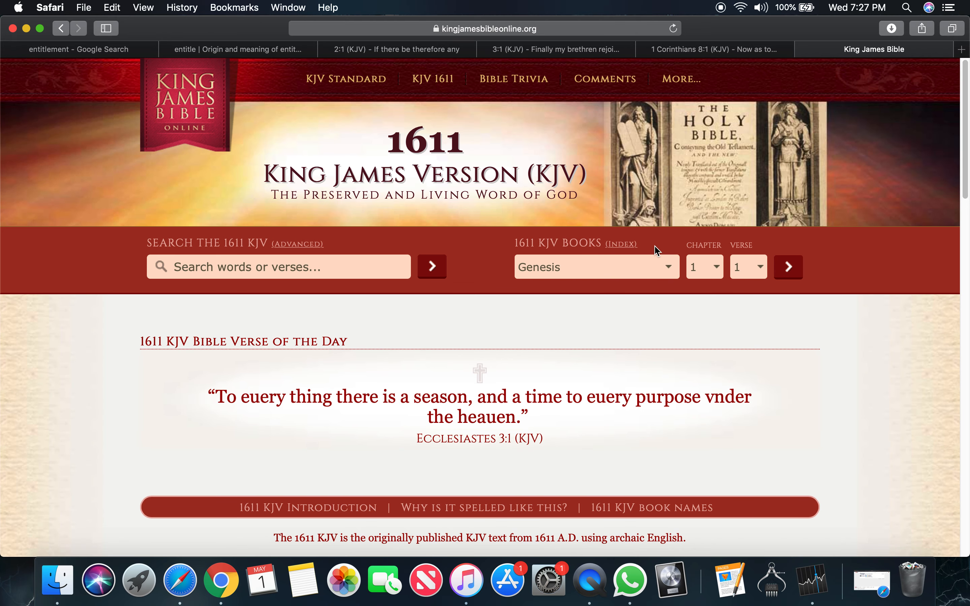
pyautogui.click(595, 266)
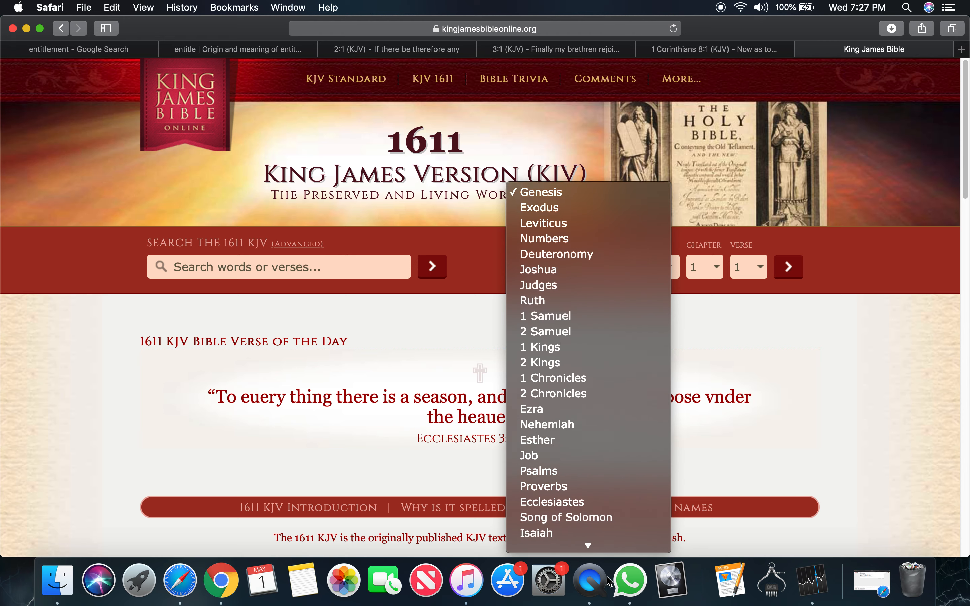
pyautogui.scroll(-3)
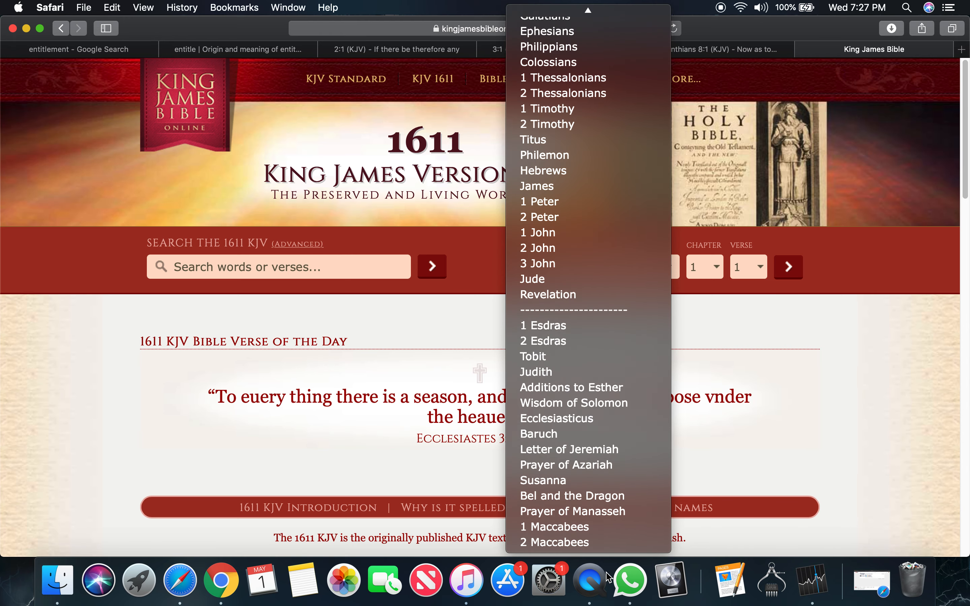
pyautogui.click(556, 419)
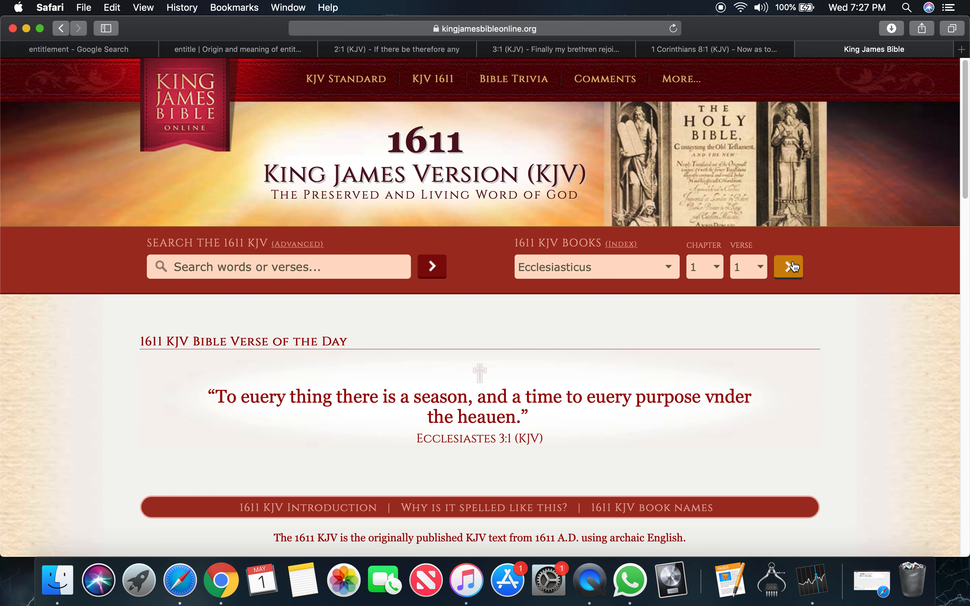
# Recheck the 'entitle' etymology, then return to Google's 'entitlement' definition.
pyautogui.click(237, 50)
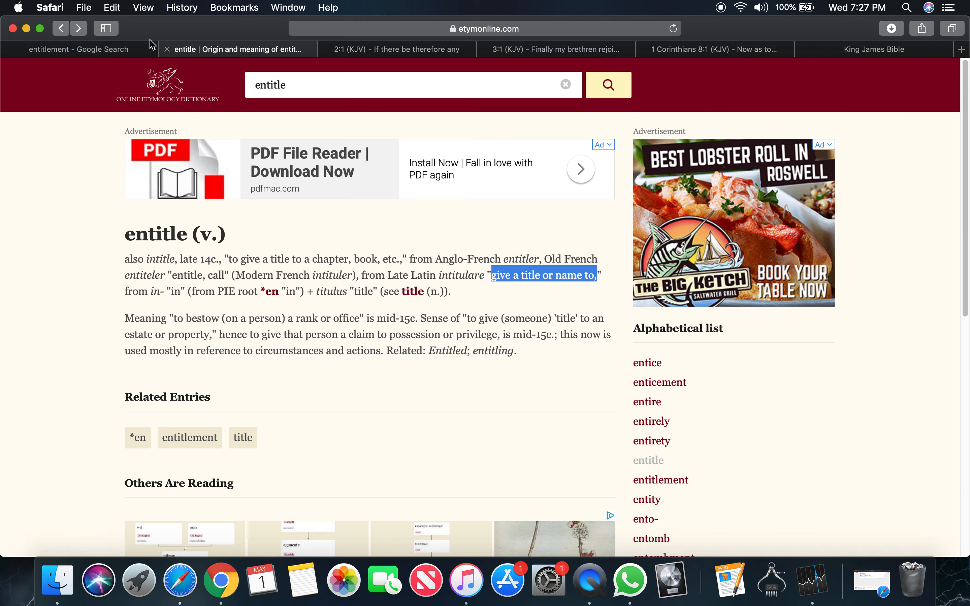
pyautogui.moveTo(93, 49)
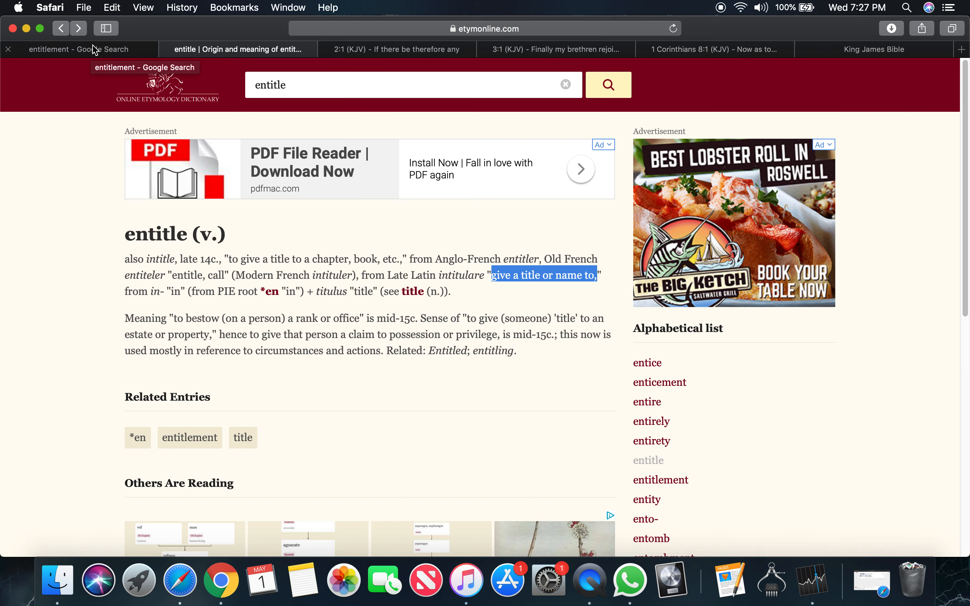
pyautogui.click(78, 49)
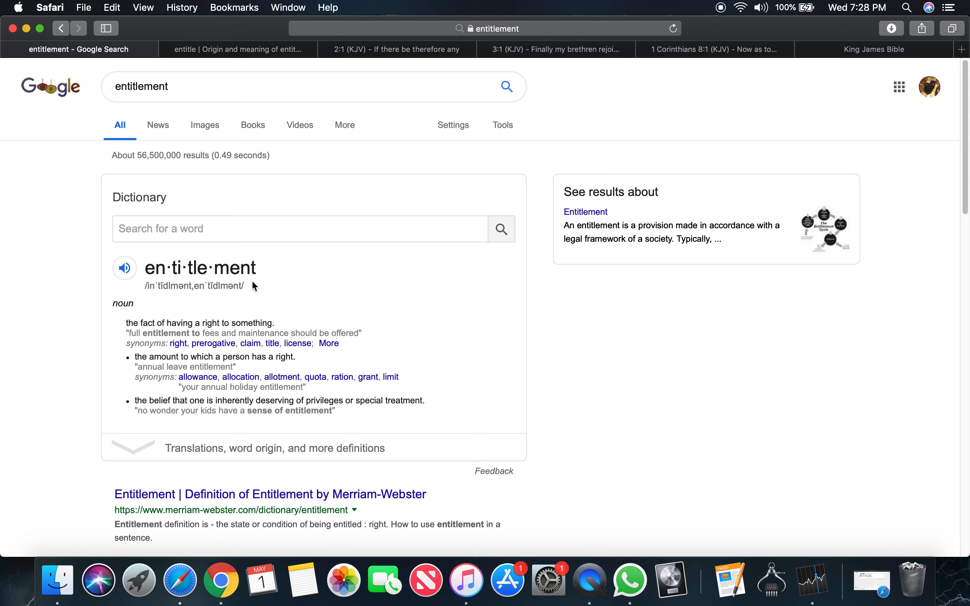
# Open Ecclesiasticus chapter 19 in the 1611 edition and read down to verses 6–15.
pyautogui.click(874, 49)
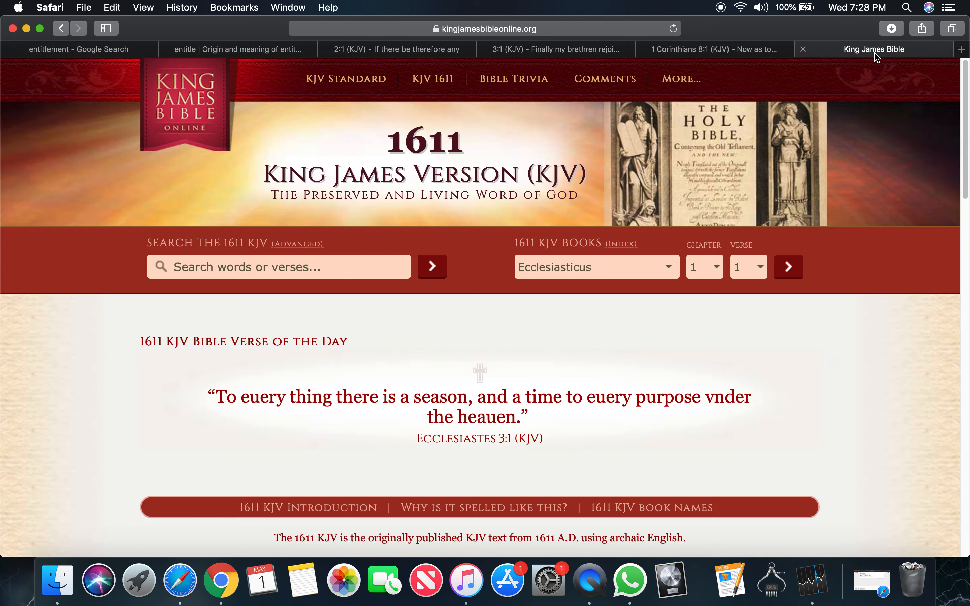
pyautogui.click(703, 266)
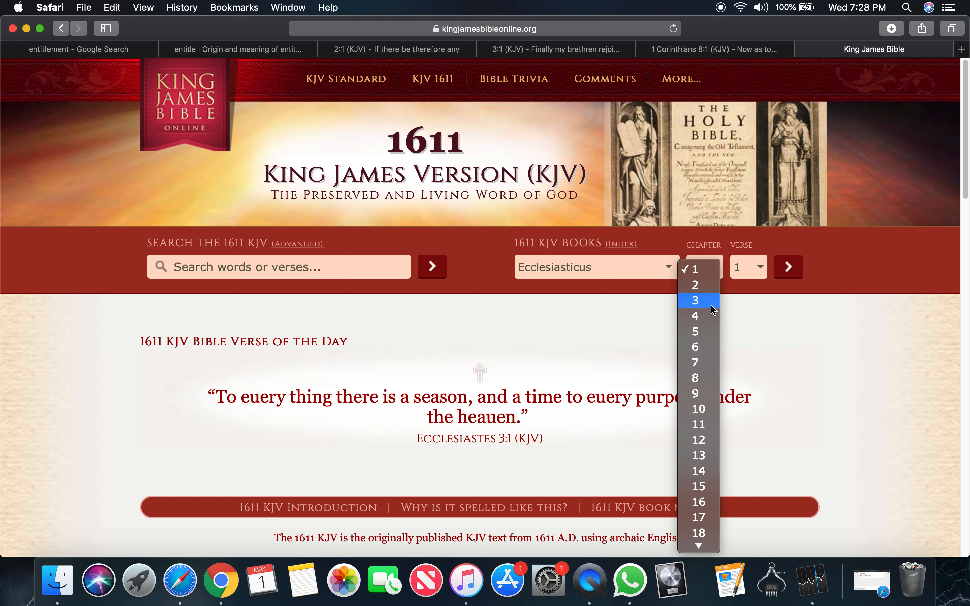
pyautogui.moveTo(708, 511)
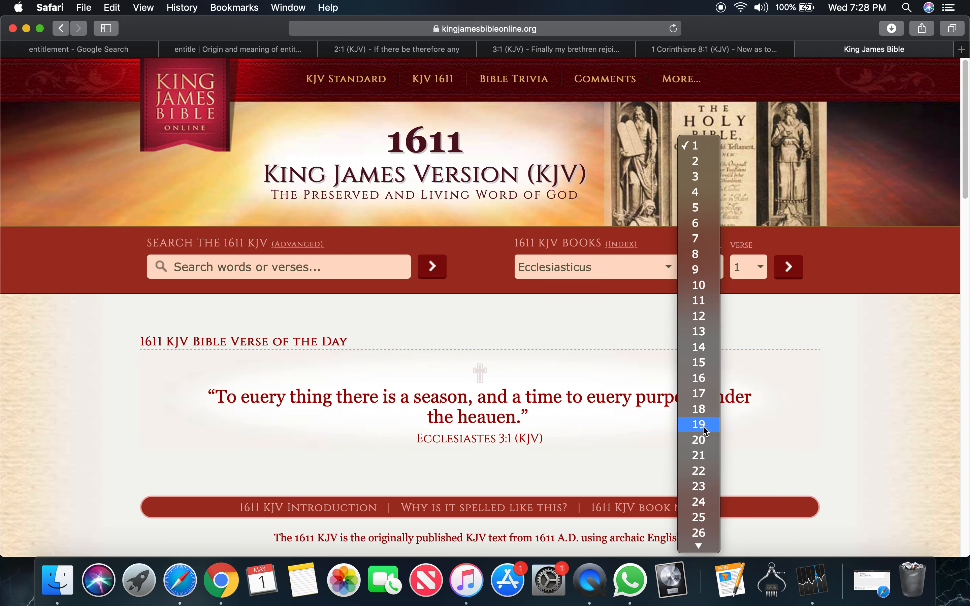
pyautogui.click(698, 424)
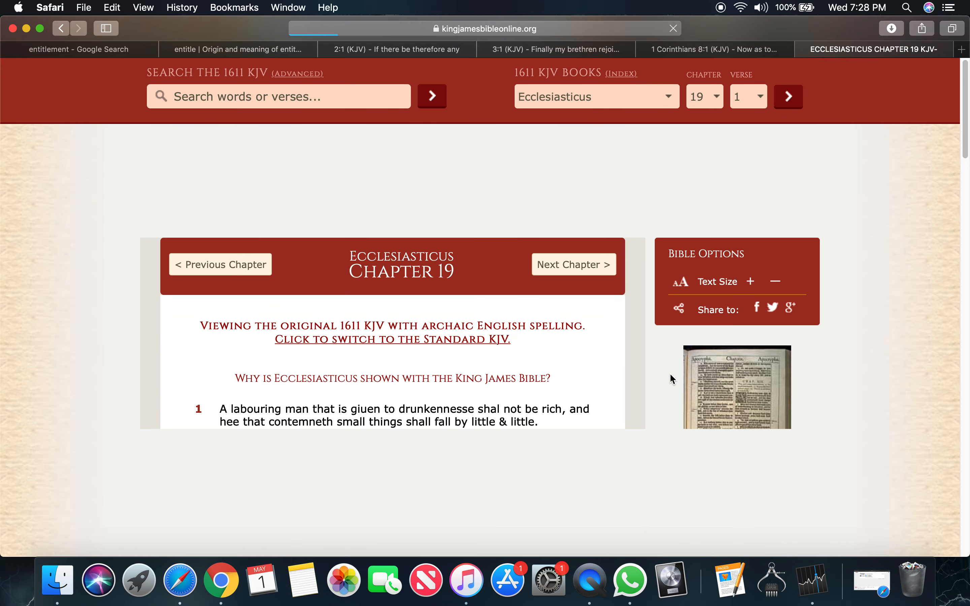
pyautogui.scroll(-3)
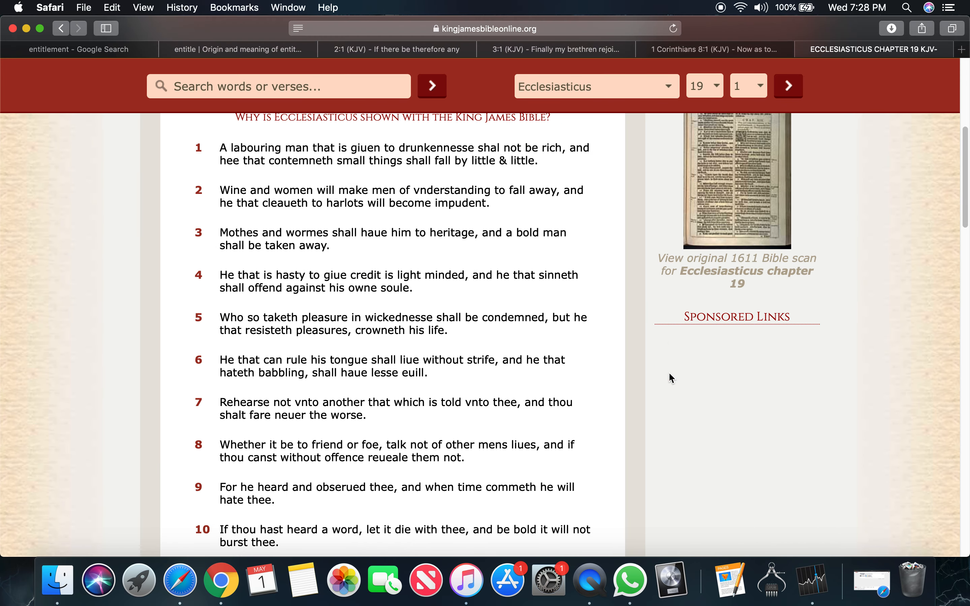
pyautogui.scroll(-3)
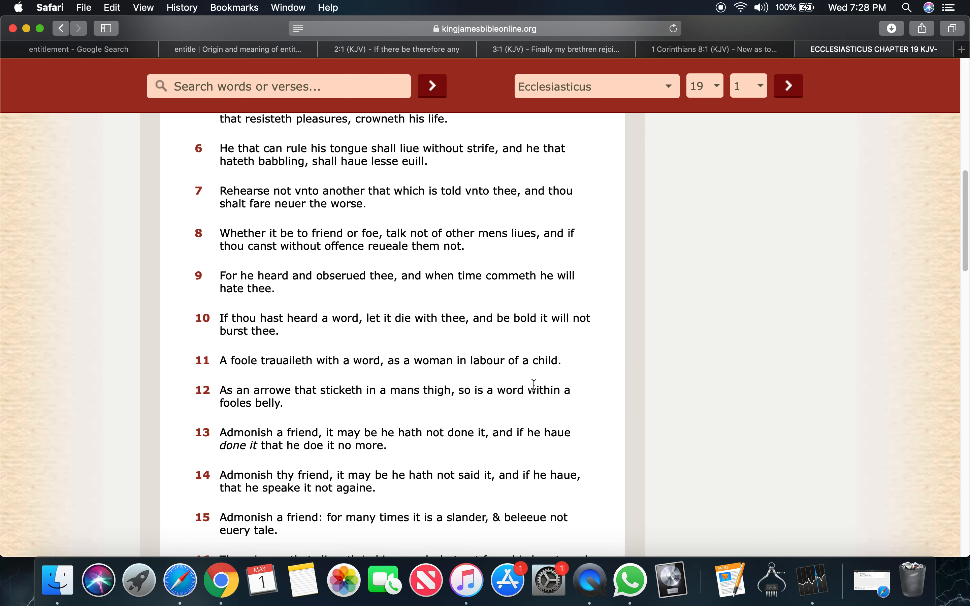
pyautogui.moveTo(534, 383)
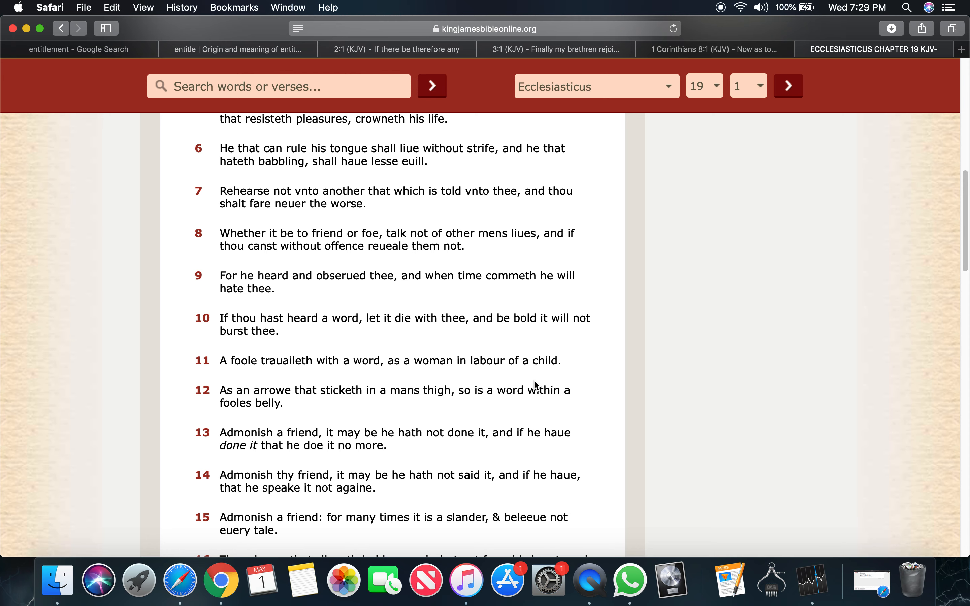
pyautogui.moveTo(534, 385)
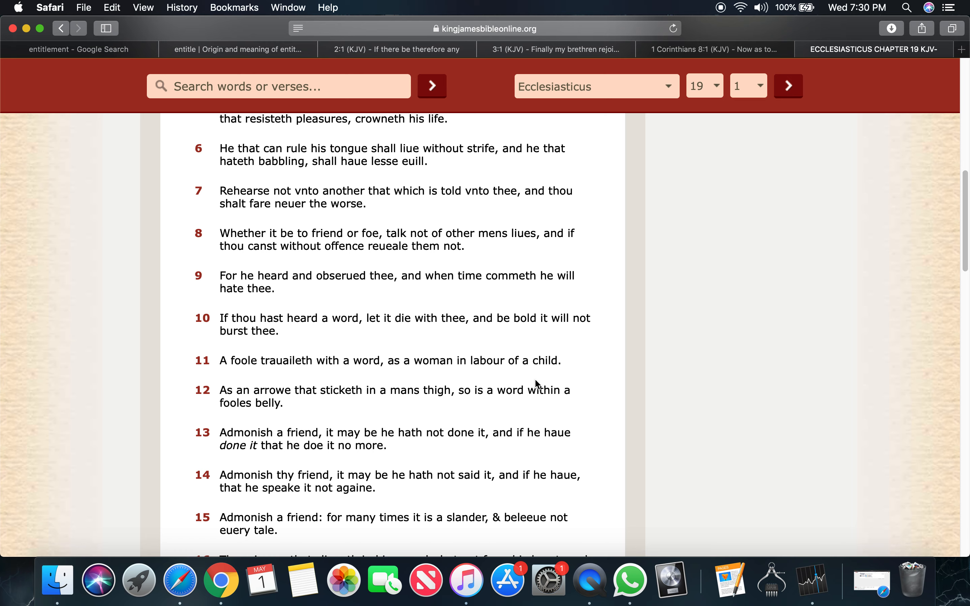
pyautogui.moveTo(489, 430)
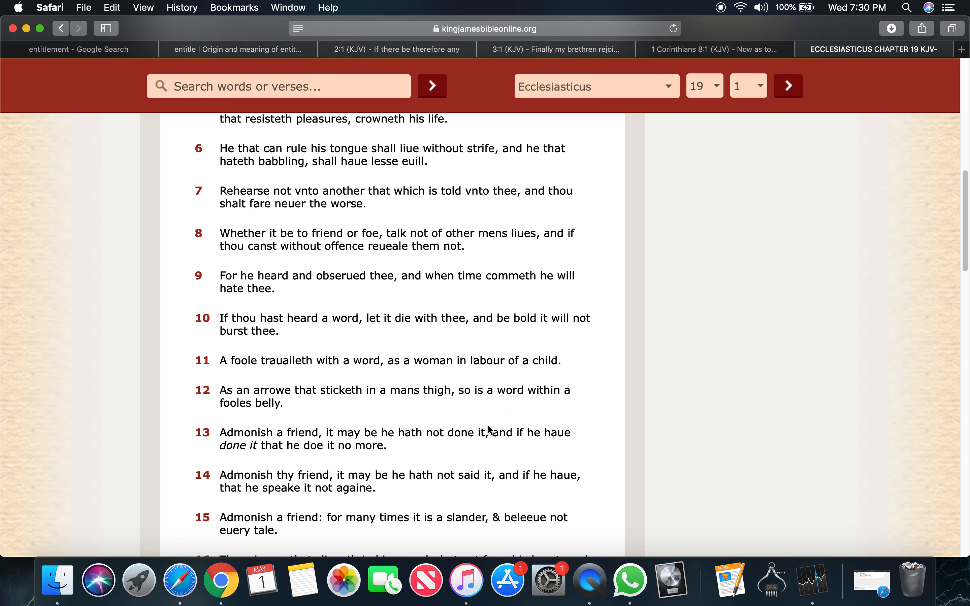
pyautogui.moveTo(727, 439)
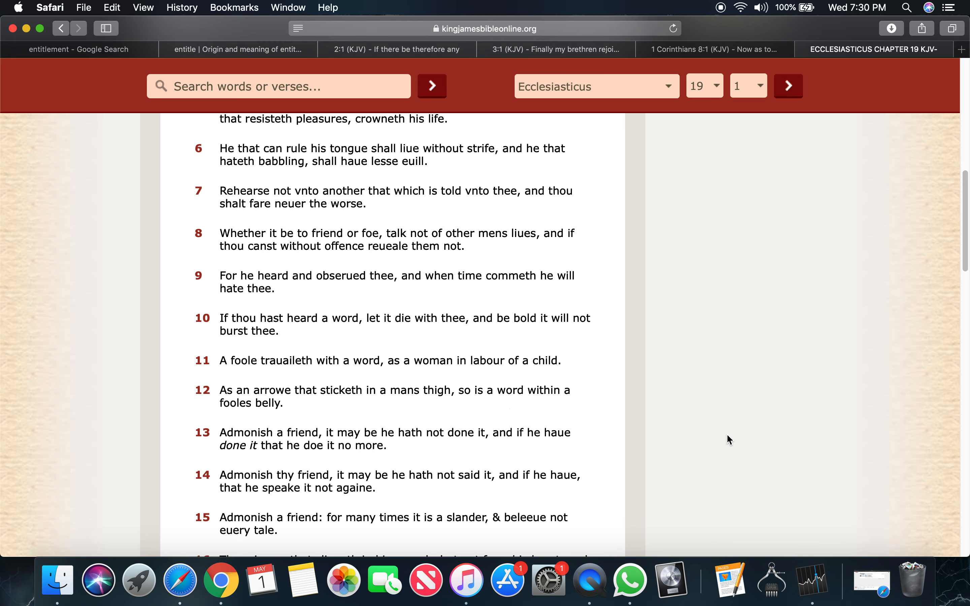
# Read further down Ecclesiasticus 19, then return to the Google 'entitlement' results.
pyautogui.scroll(-3)
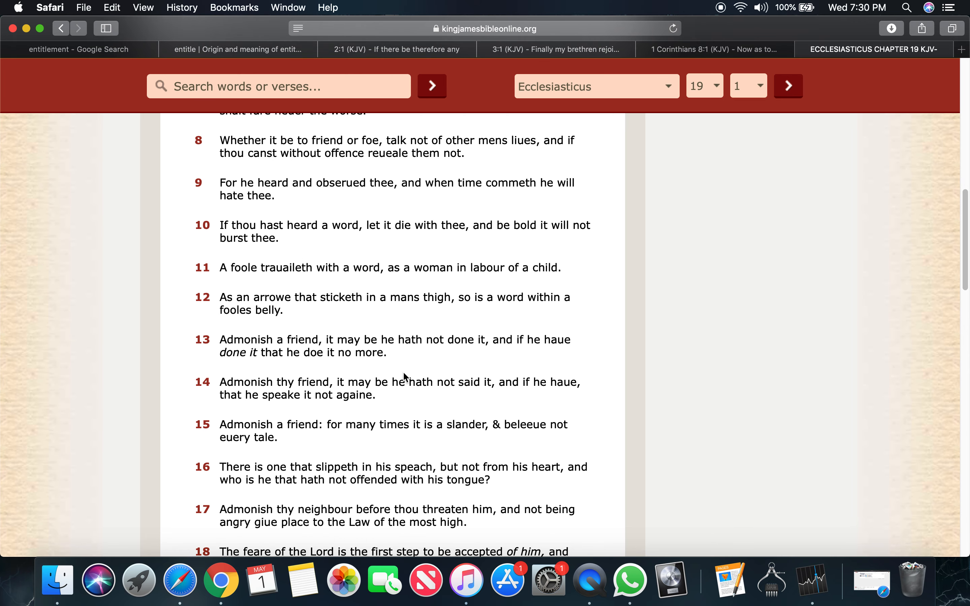
pyautogui.moveTo(291, 410)
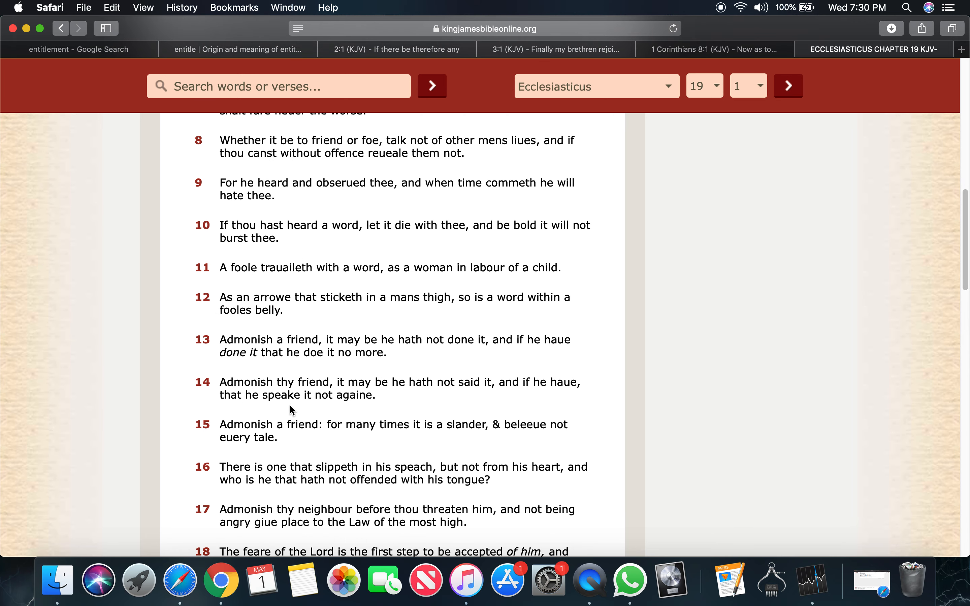
pyautogui.moveTo(353, 390)
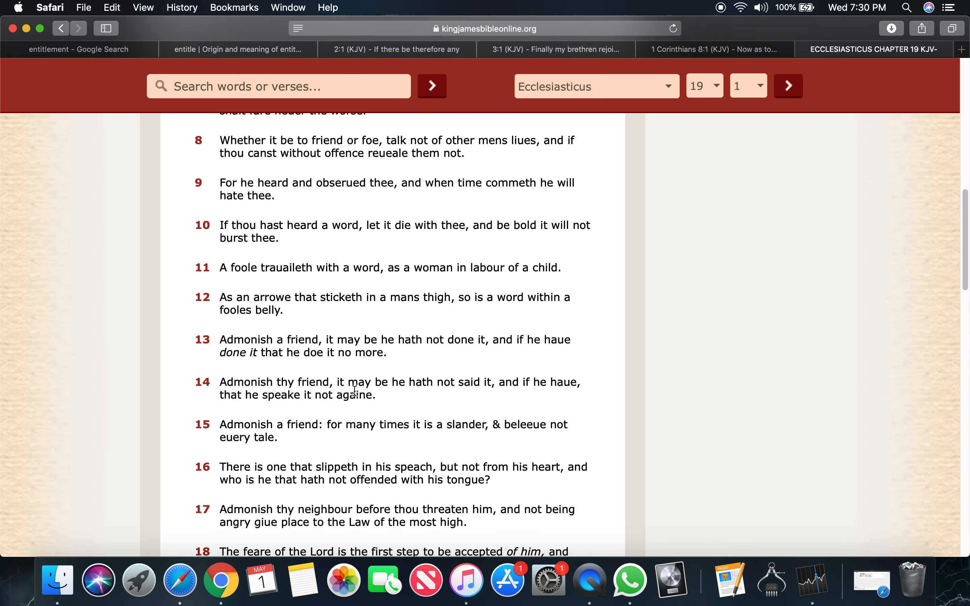
pyautogui.moveTo(524, 376)
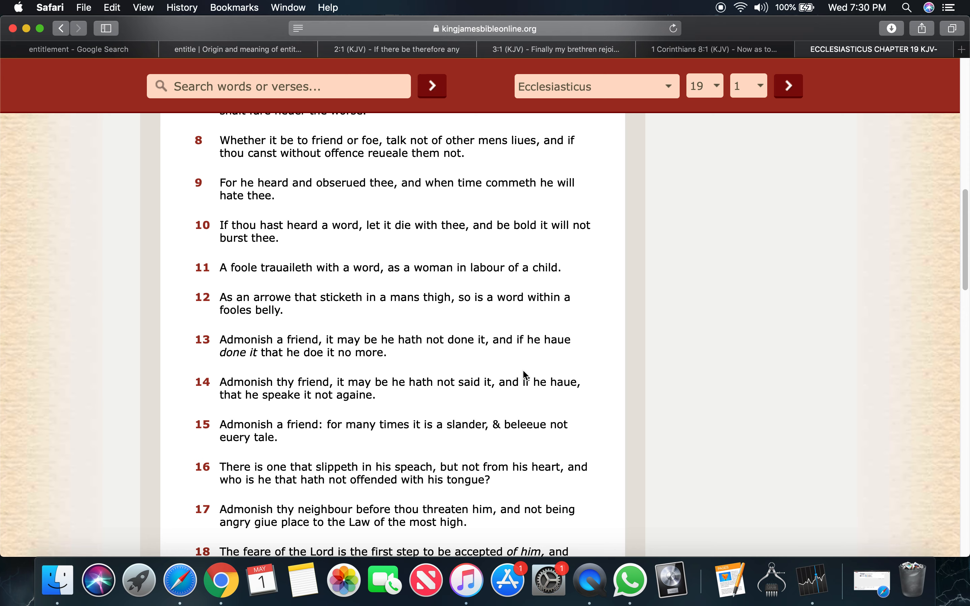
pyautogui.moveTo(318, 388)
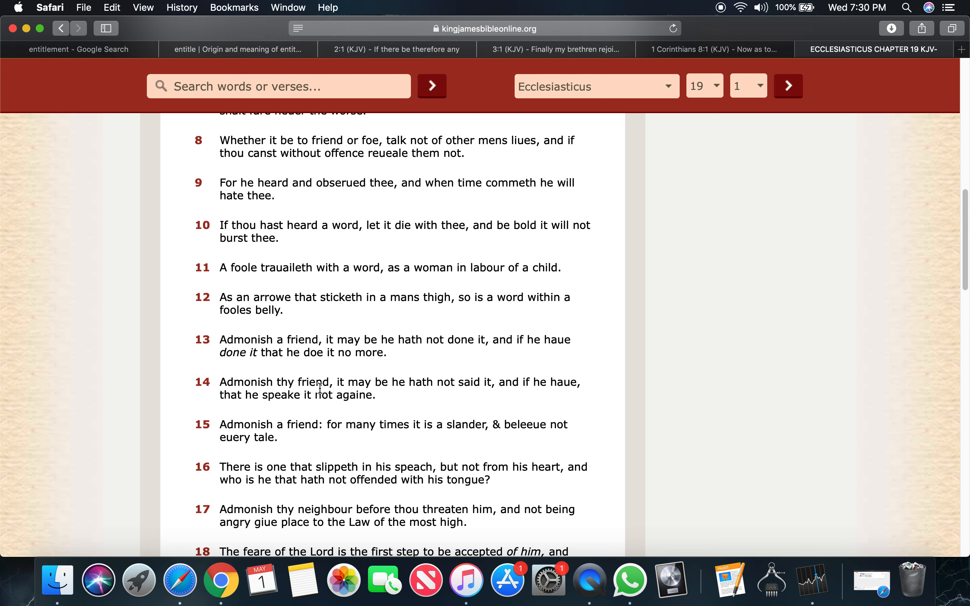
pyautogui.moveTo(104, 52)
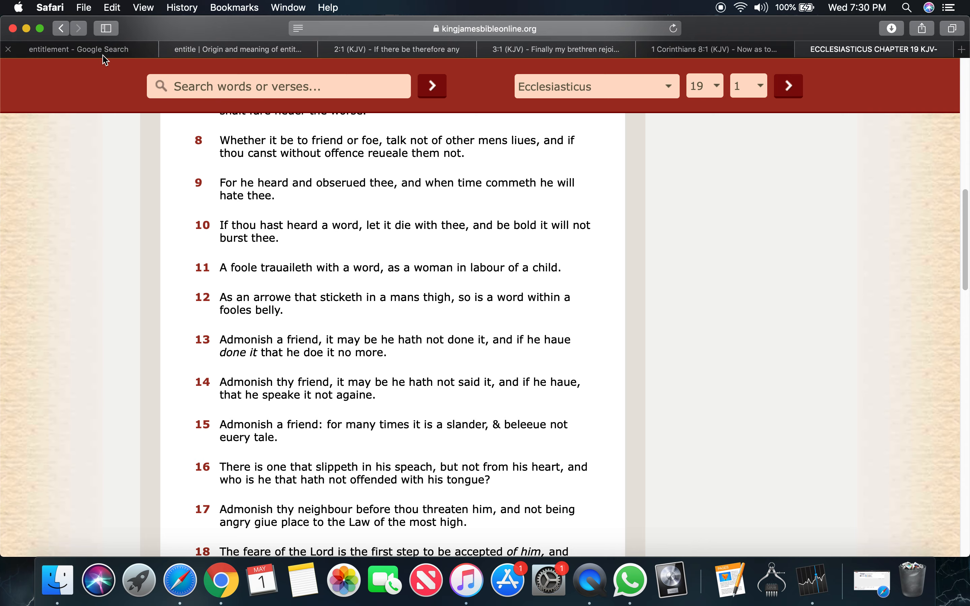
pyautogui.click(79, 49)
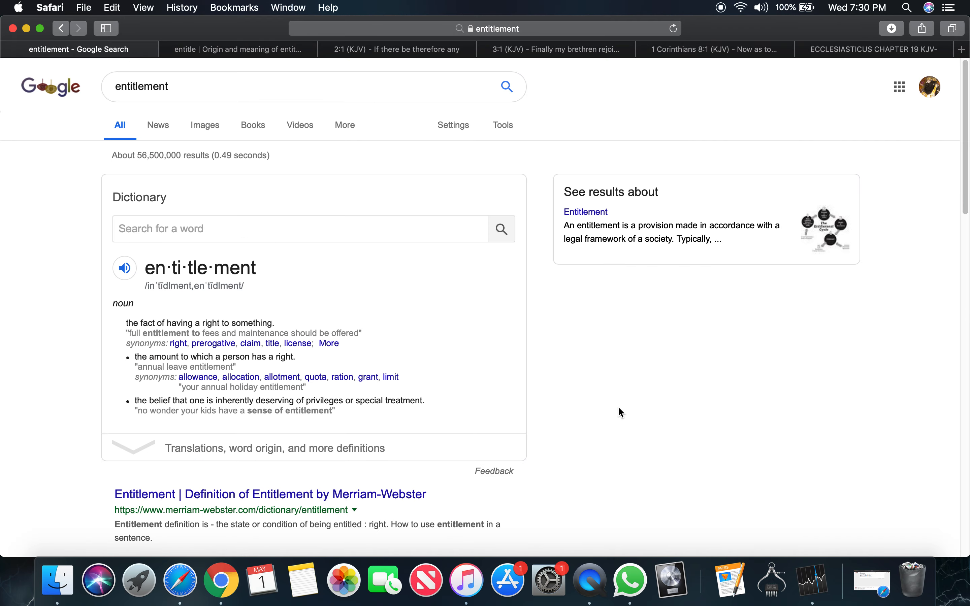
pyautogui.moveTo(616, 413)
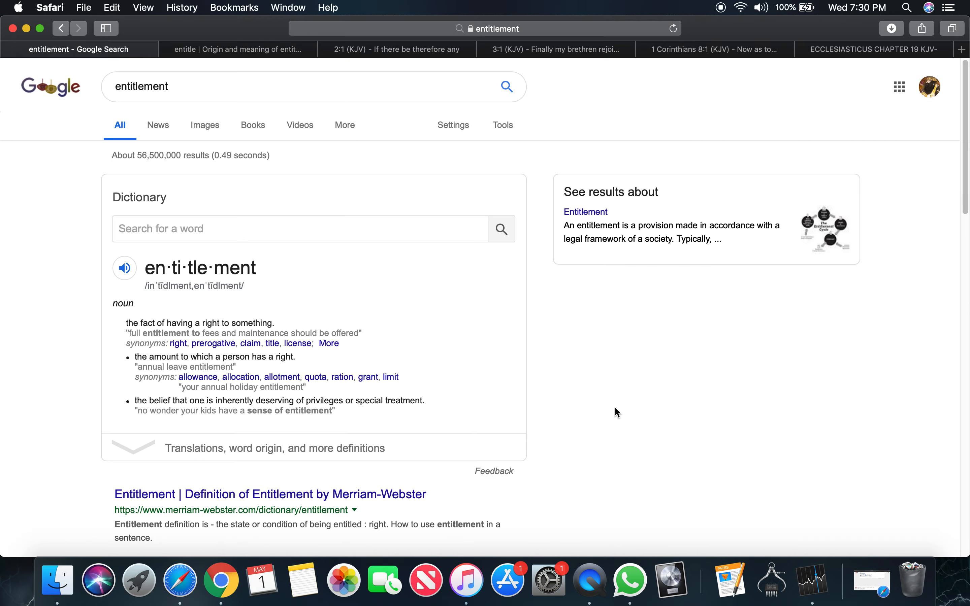
pyautogui.moveTo(300, 273)
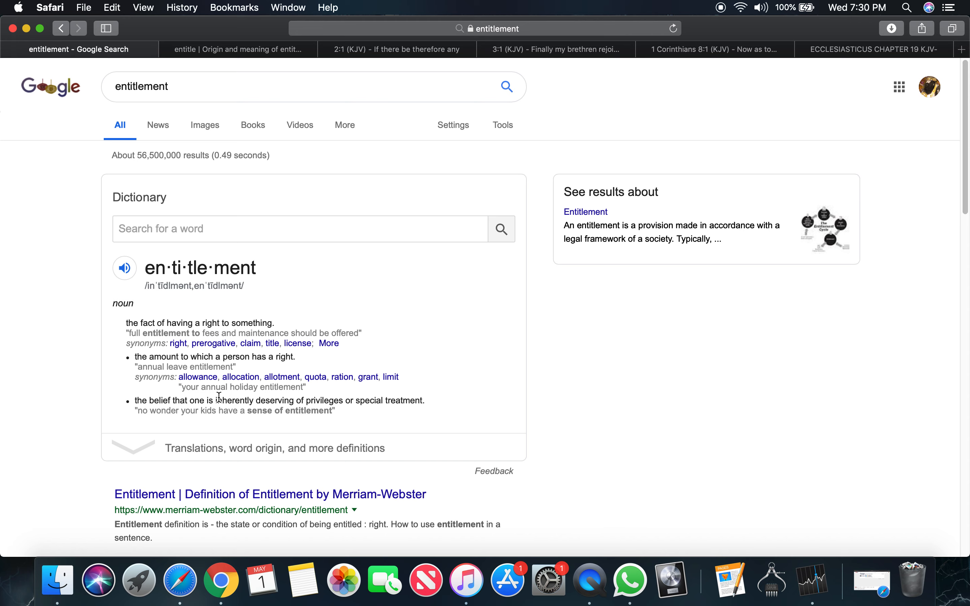
# Highlight 'inherently deserving of privileges or special treatment.' and go to the 'entitle' etymology.
pyautogui.moveTo(218, 400); pyautogui.dragTo(345, 401)
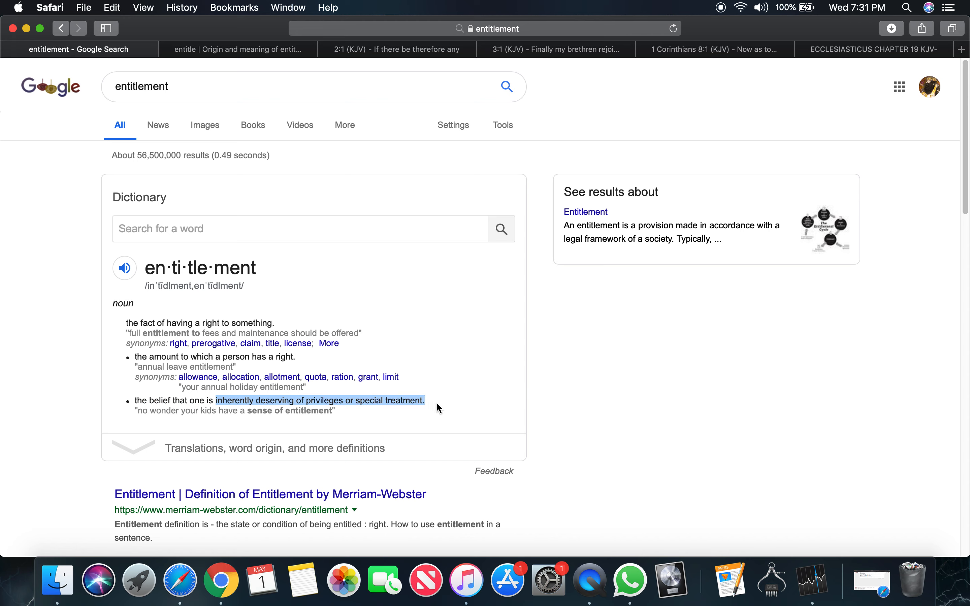
pyautogui.moveTo(736, 417)
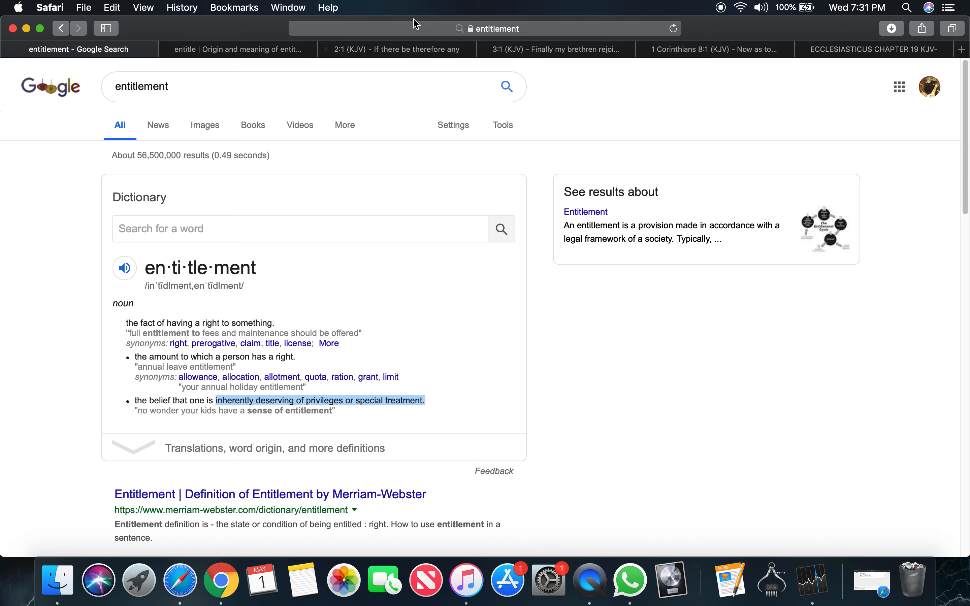
pyautogui.click(238, 50)
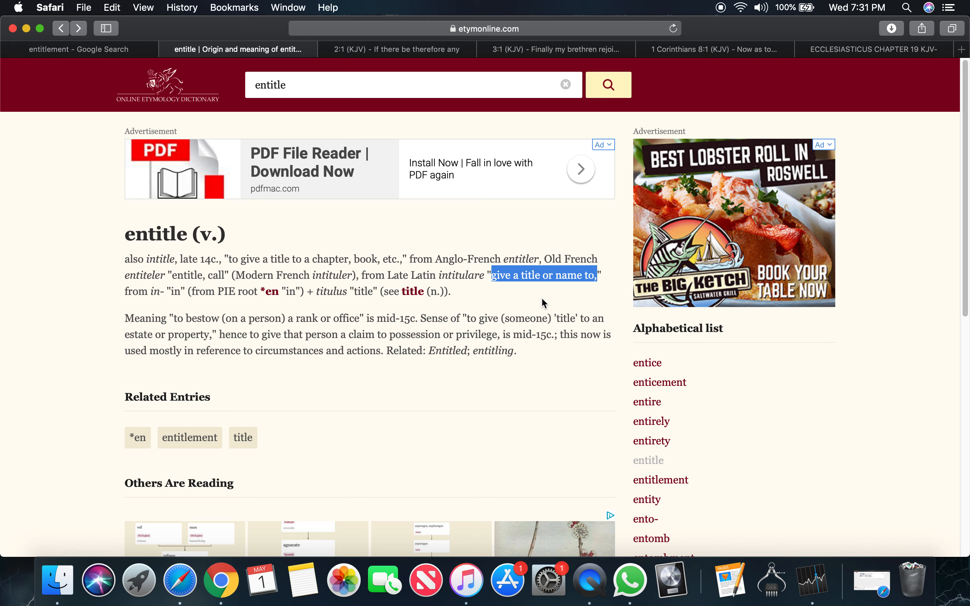
pyautogui.moveTo(542, 299)
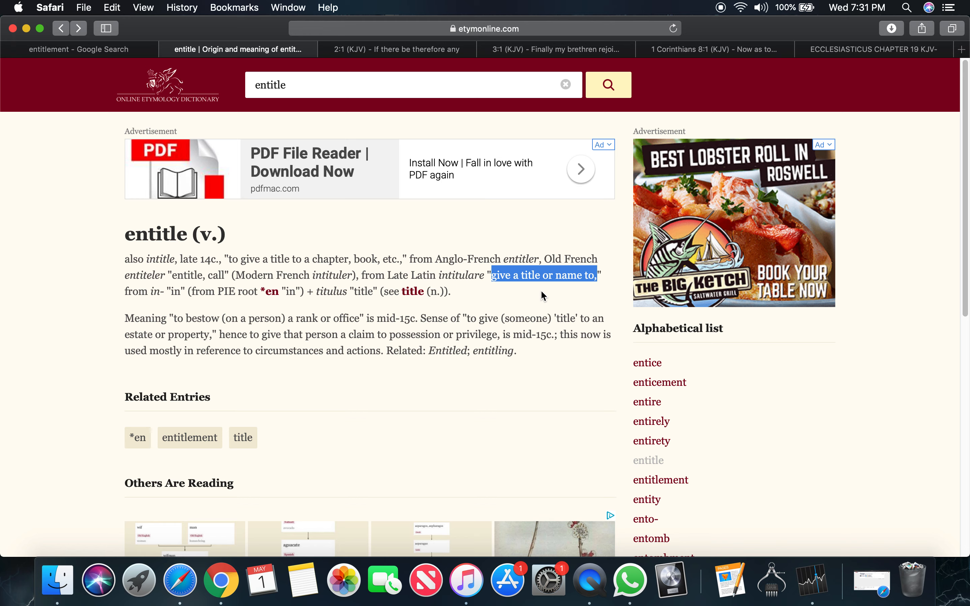
pyautogui.moveTo(455, 209)
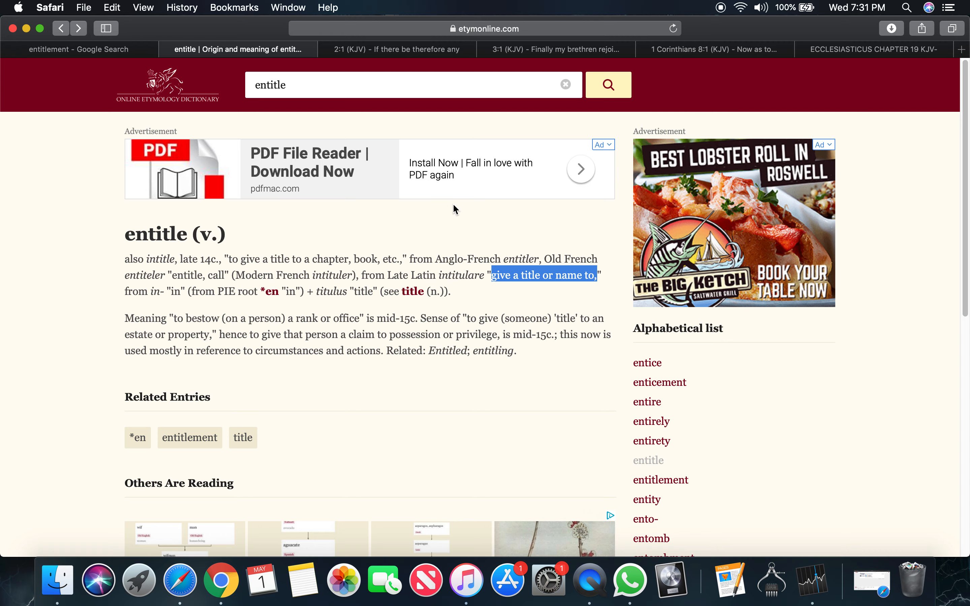
pyautogui.moveTo(445, 159)
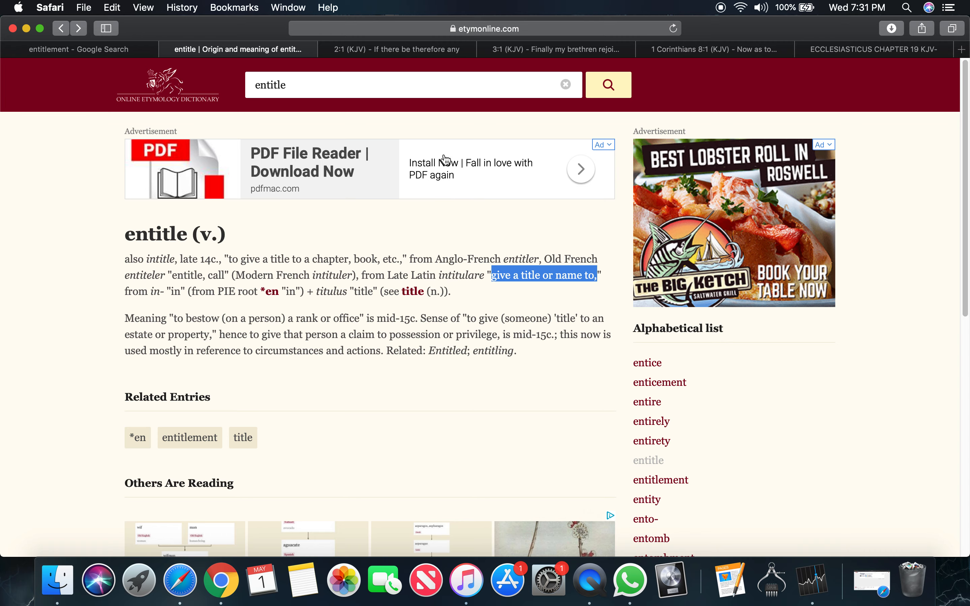
# Return to the 'Philippians 3:1 (KJV)' tab on Blue Letter Bible.
pyautogui.click(395, 49)
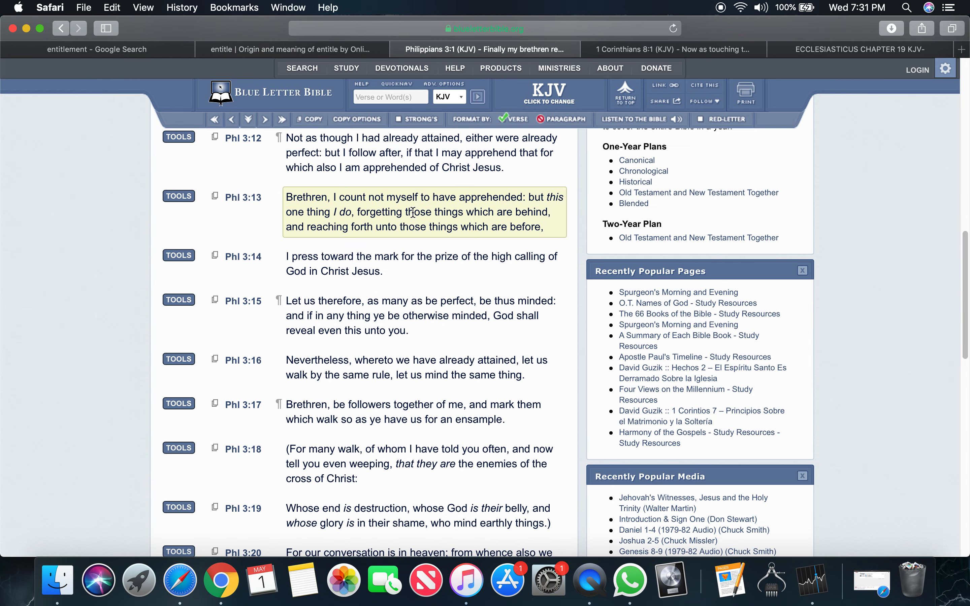
# Open Strong's G2638 (katalambanō) for 'apprehended' in the Phil 3:12 interlinear.
pyautogui.click(420, 260)
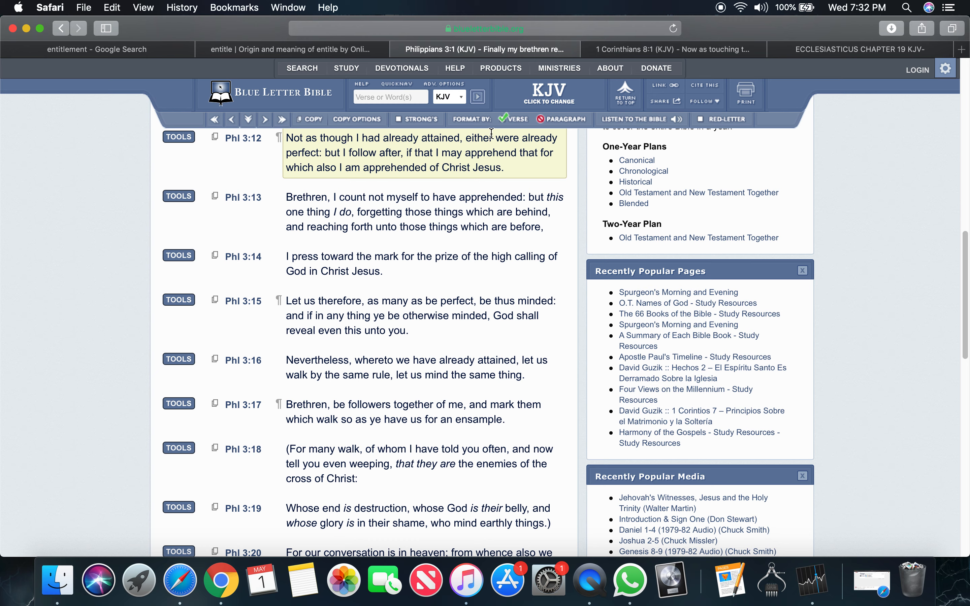
pyautogui.moveTo(330, 150)
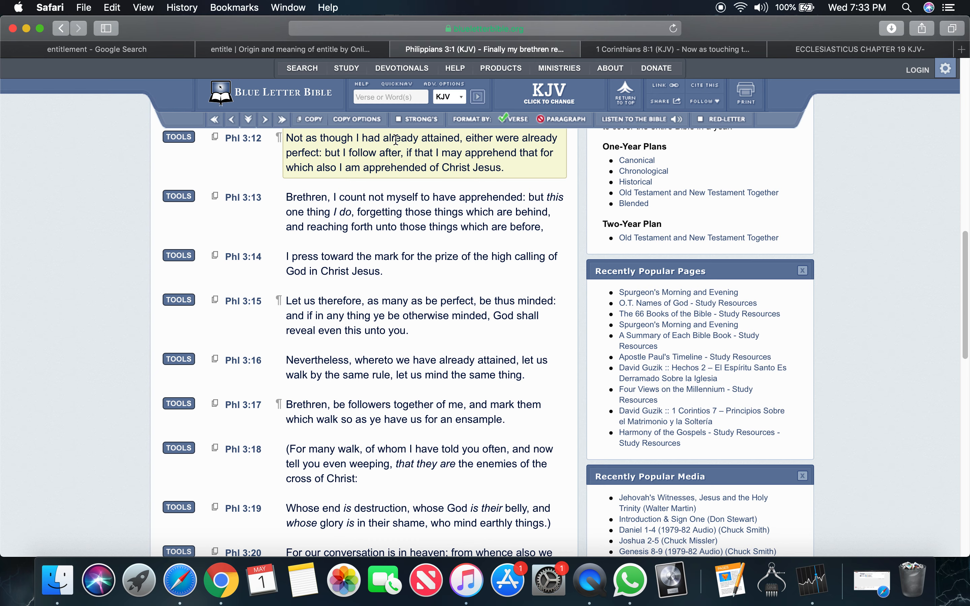
pyautogui.moveTo(406, 162)
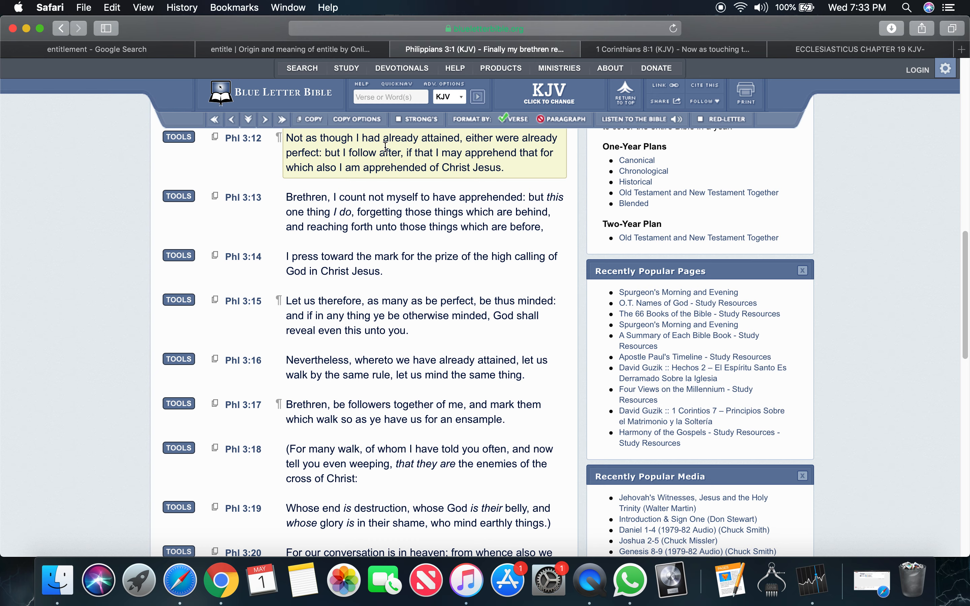
pyautogui.moveTo(384, 151)
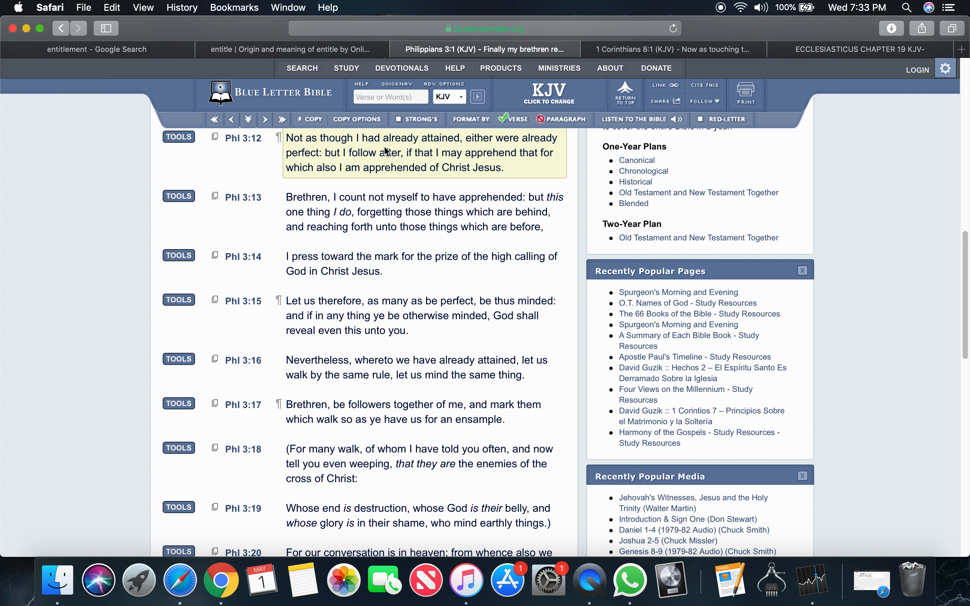
pyautogui.moveTo(383, 148)
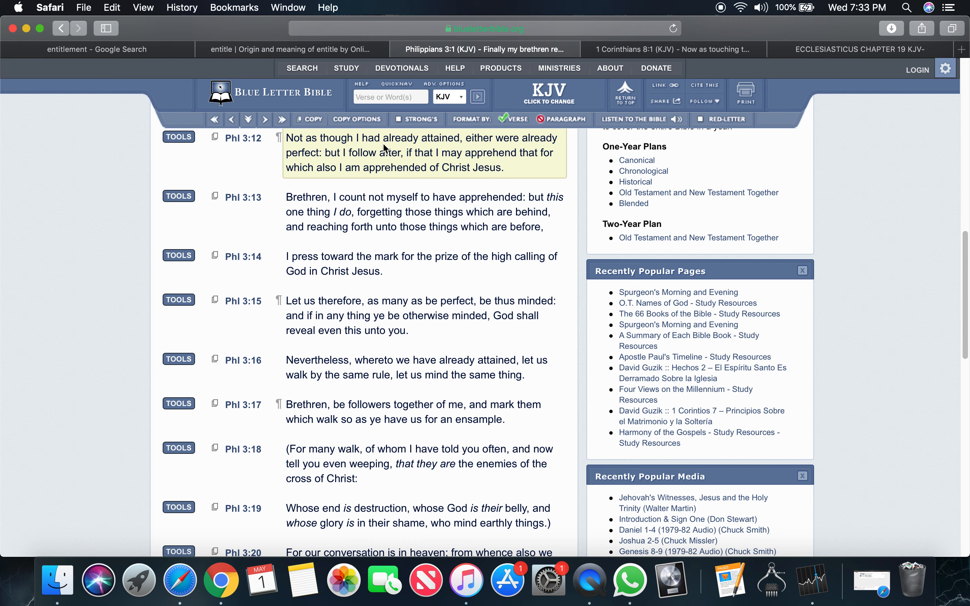
pyautogui.moveTo(378, 142)
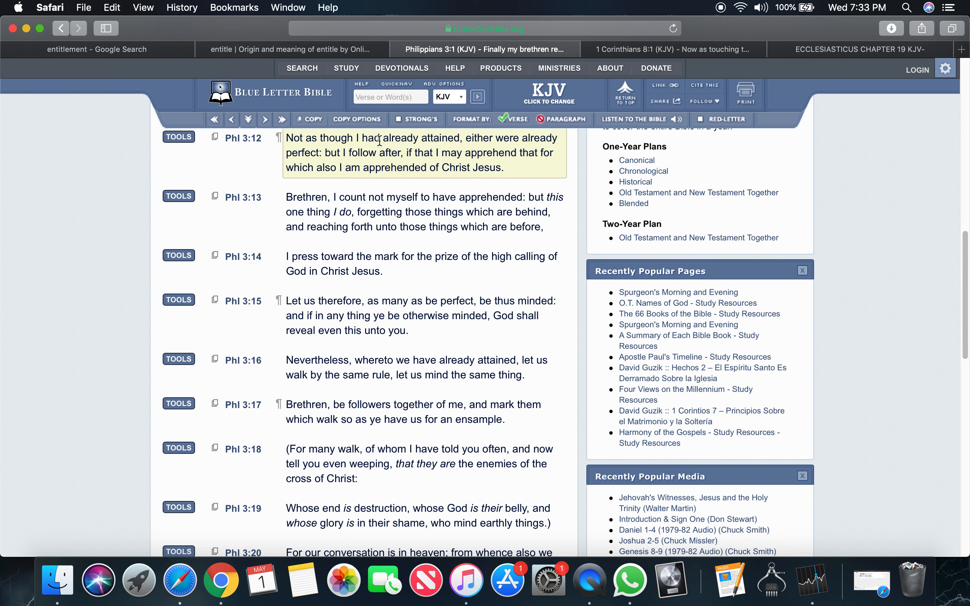
pyautogui.moveTo(429, 139)
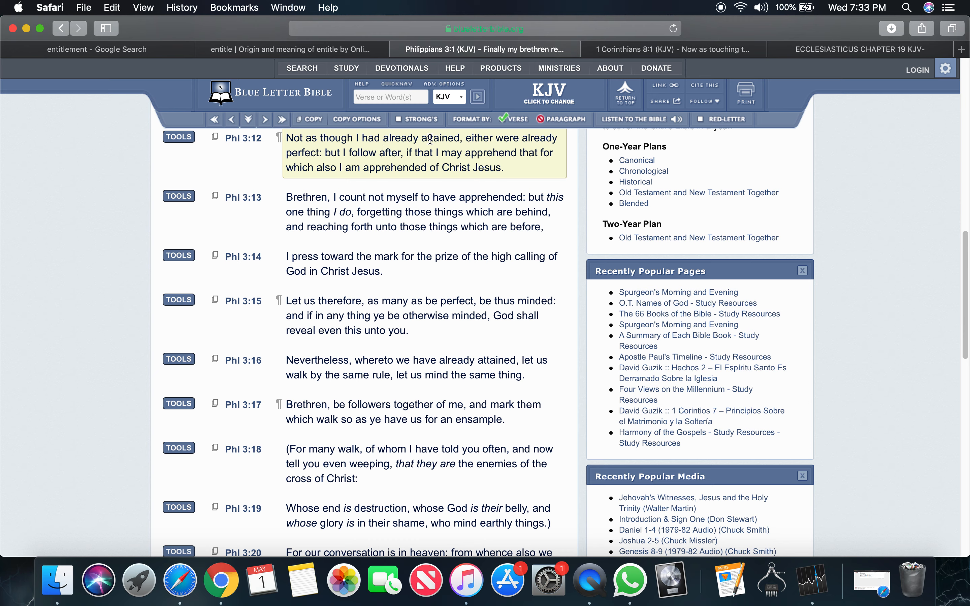
pyautogui.moveTo(465, 165)
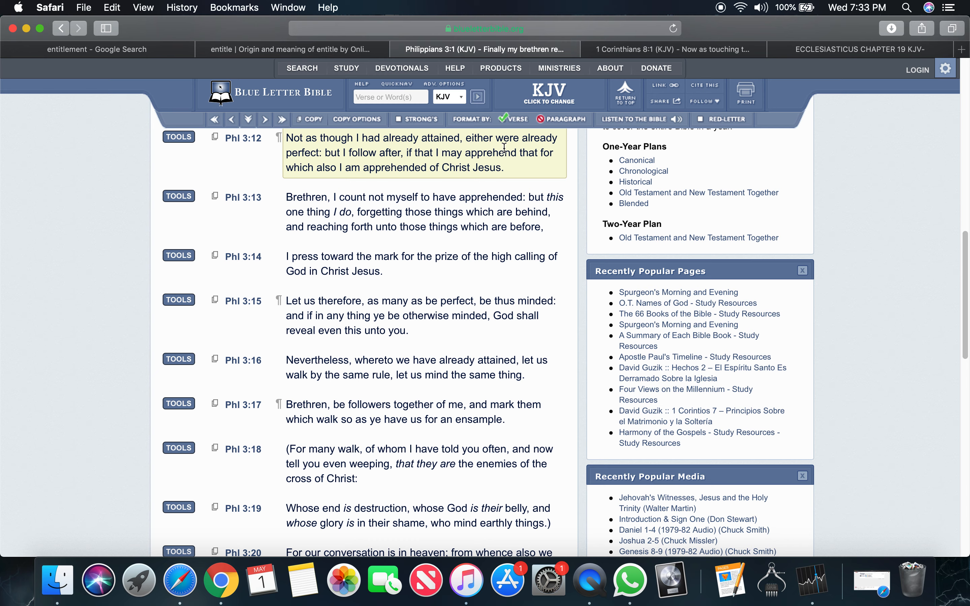
pyautogui.moveTo(342, 167)
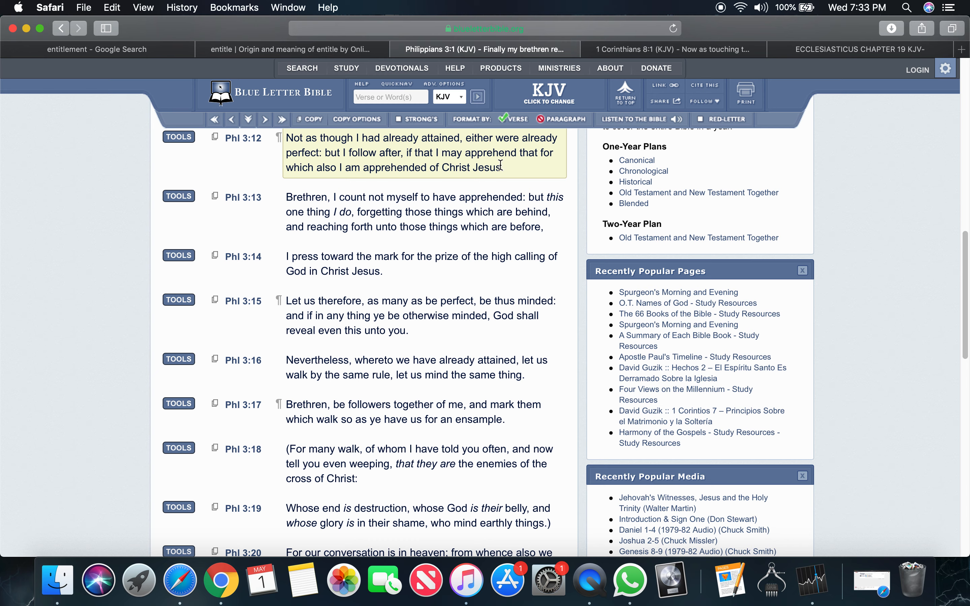
pyautogui.moveTo(441, 154)
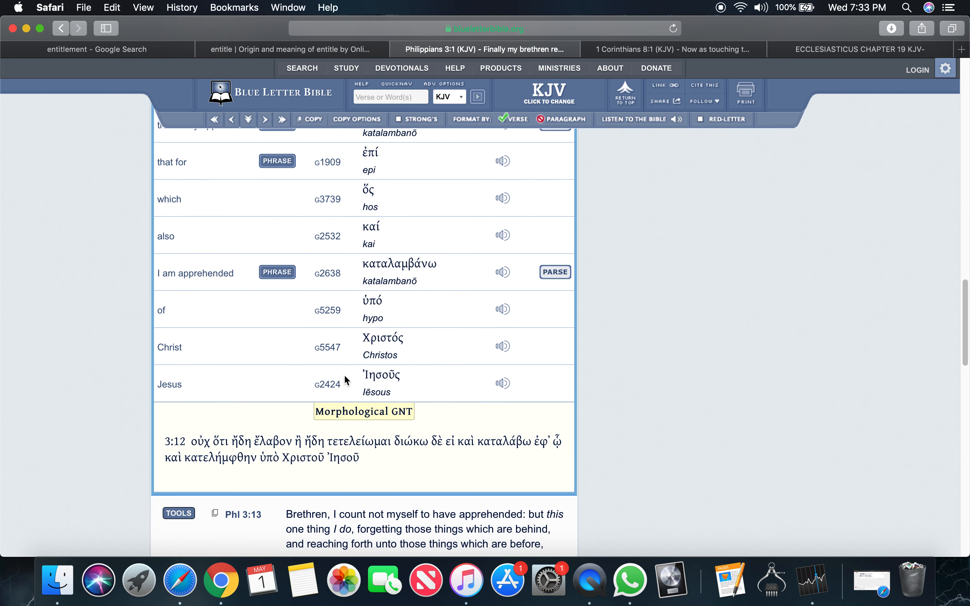
pyautogui.moveTo(328, 285)
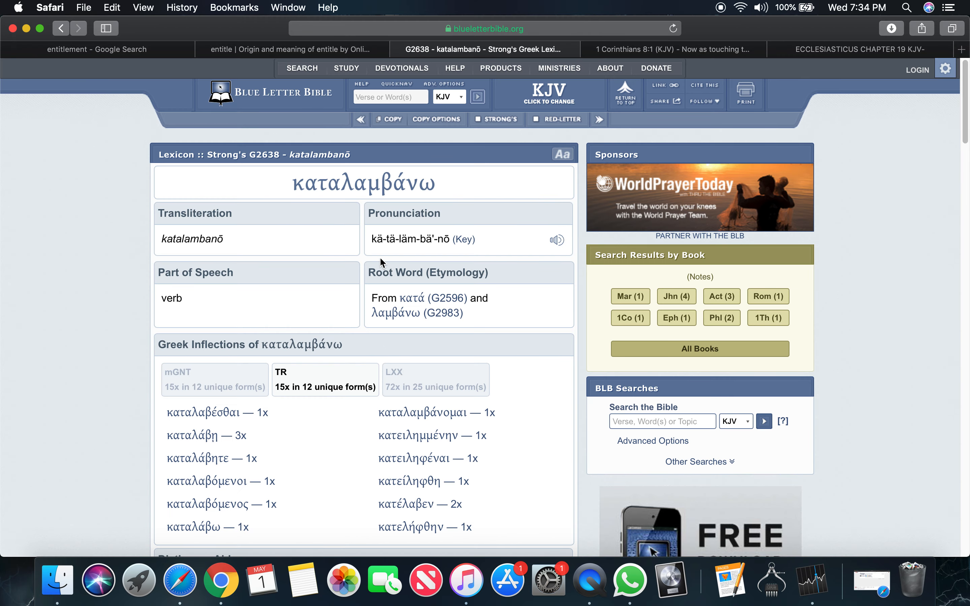
pyautogui.moveTo(476, 252)
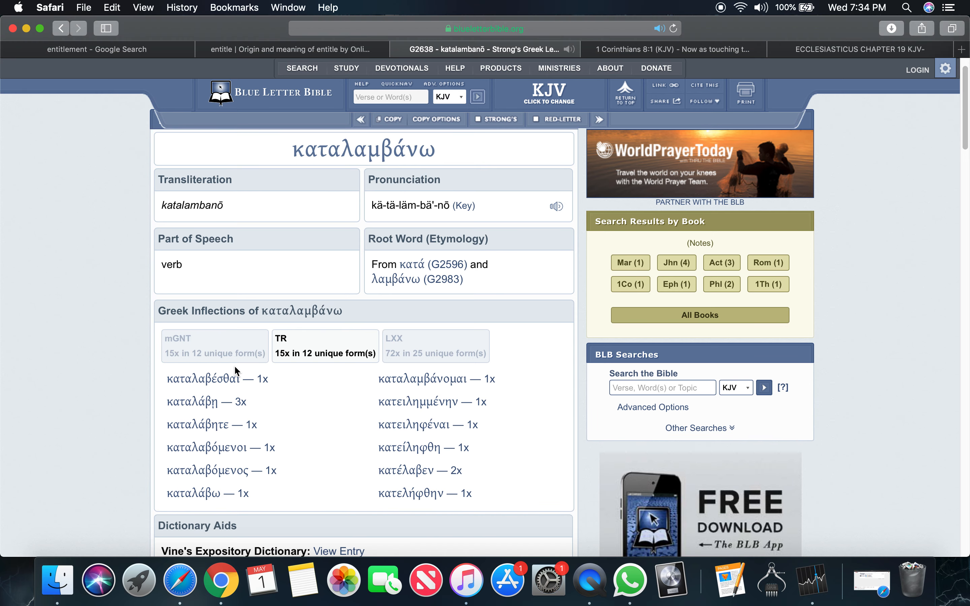
pyautogui.scroll(-3)
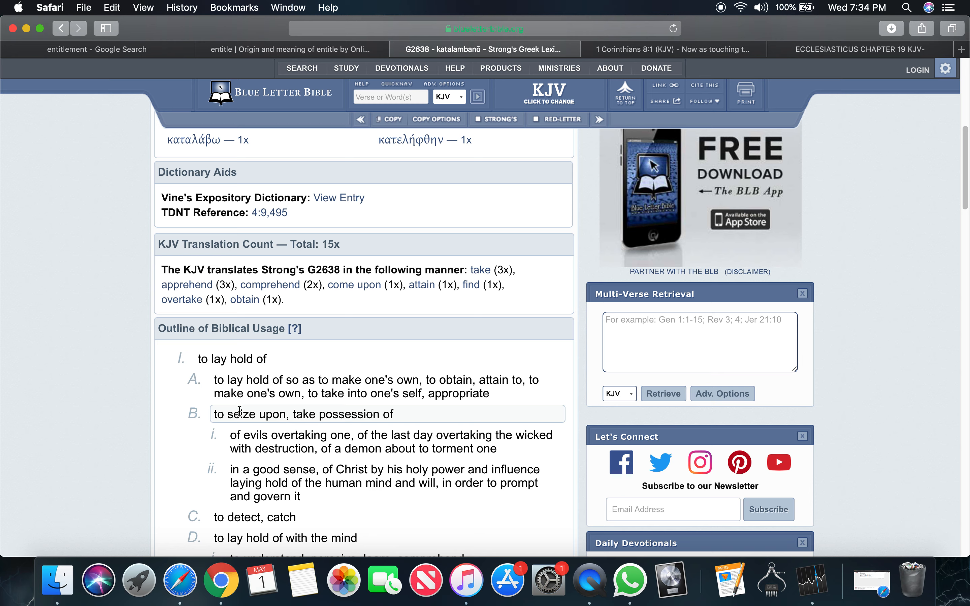
pyautogui.moveTo(324, 386)
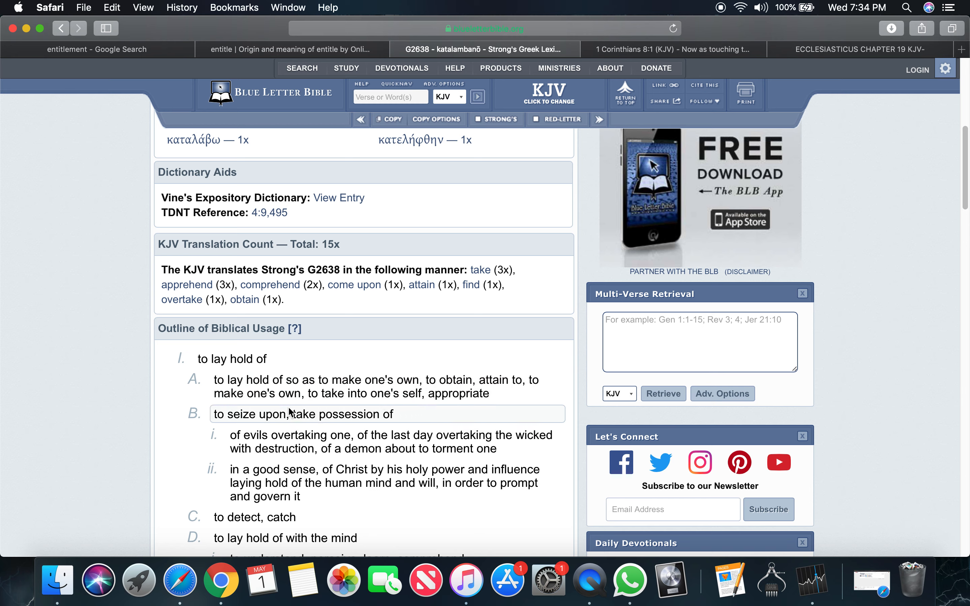
pyautogui.moveTo(346, 386)
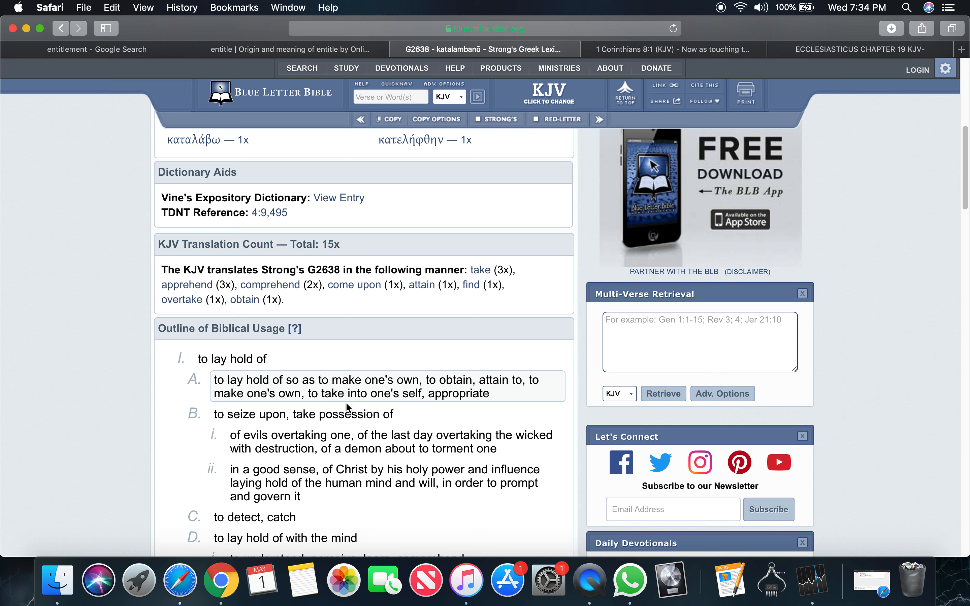
pyautogui.moveTo(478, 405)
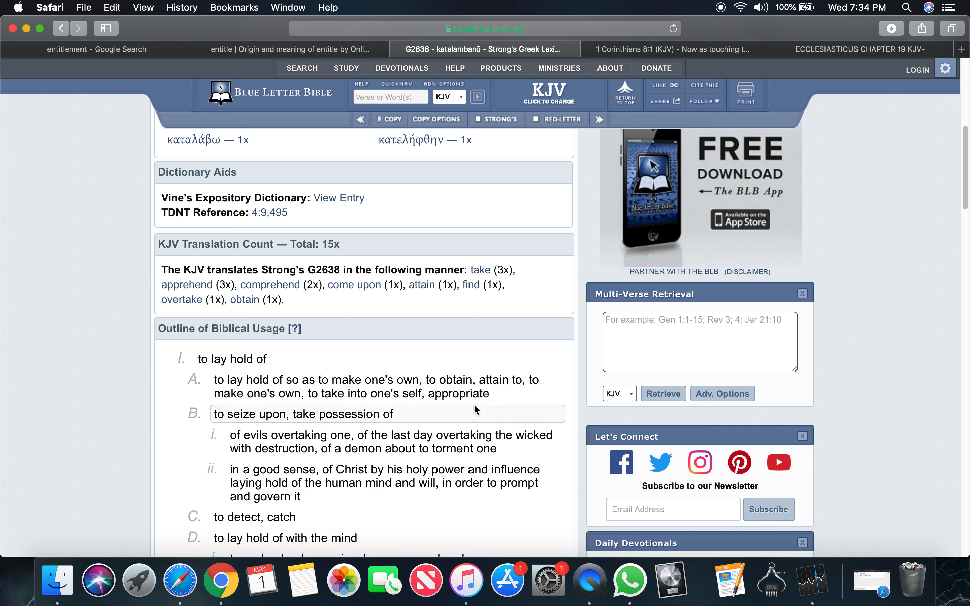
# Go back from the katalambanō entry to Philippians 3 with the 3:12 interlinear reloading.
pyautogui.doubleClick(510, 380)
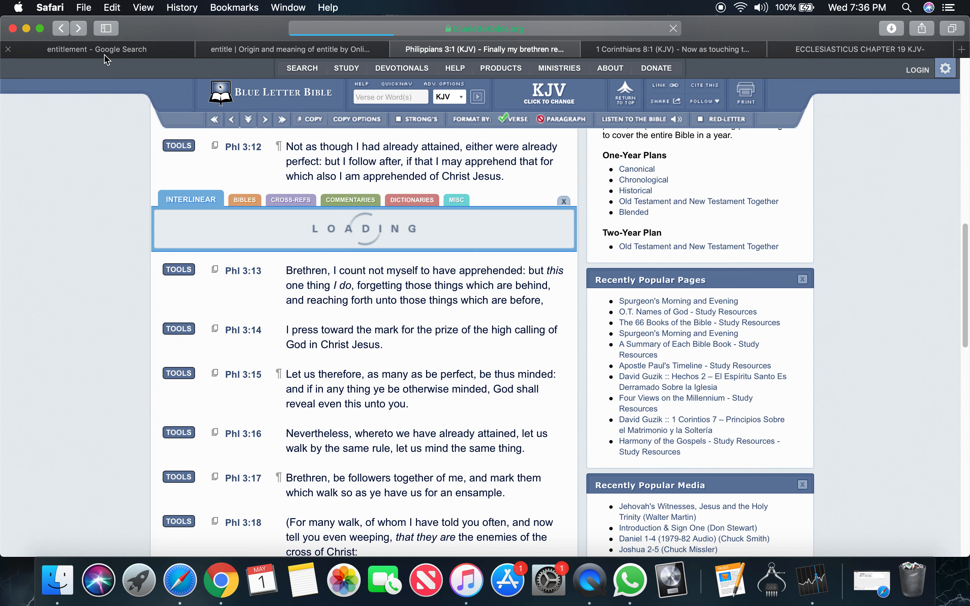
# Close the Phl 3:12 interlinear panel so verses 3:12–19 read as plain text, moving on to verse 13.
pyautogui.click(95, 49)
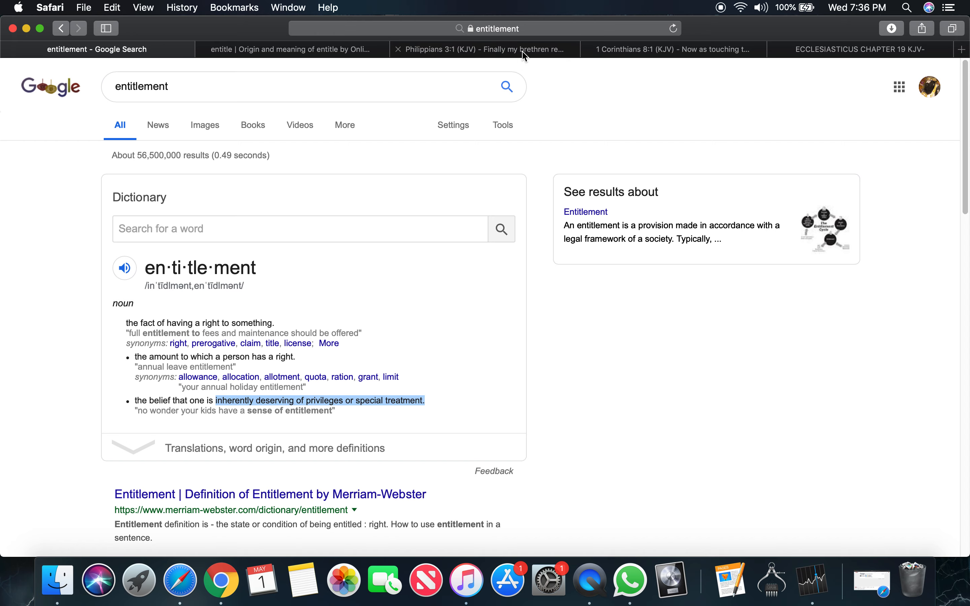
pyautogui.click(484, 49)
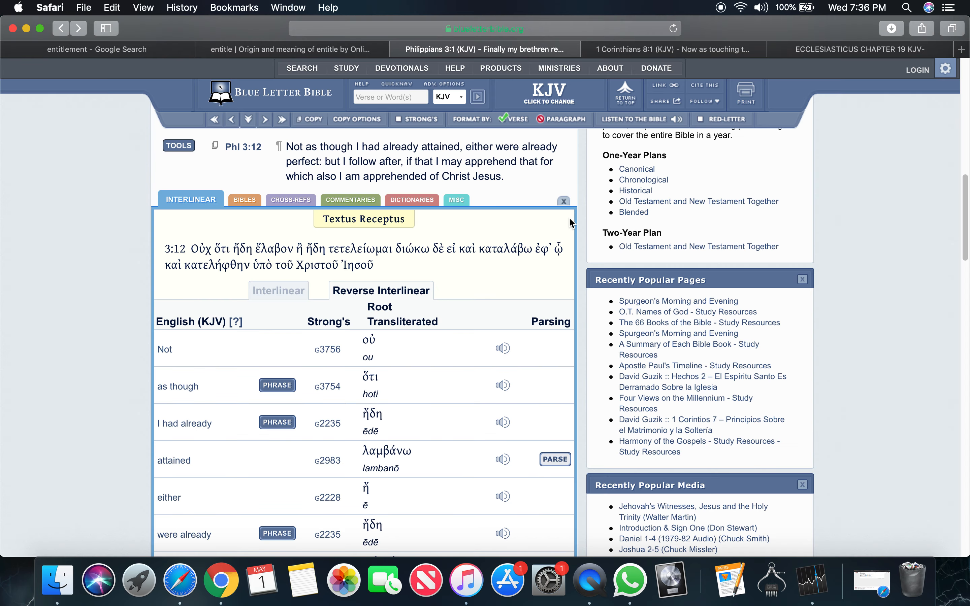
pyautogui.click(564, 201)
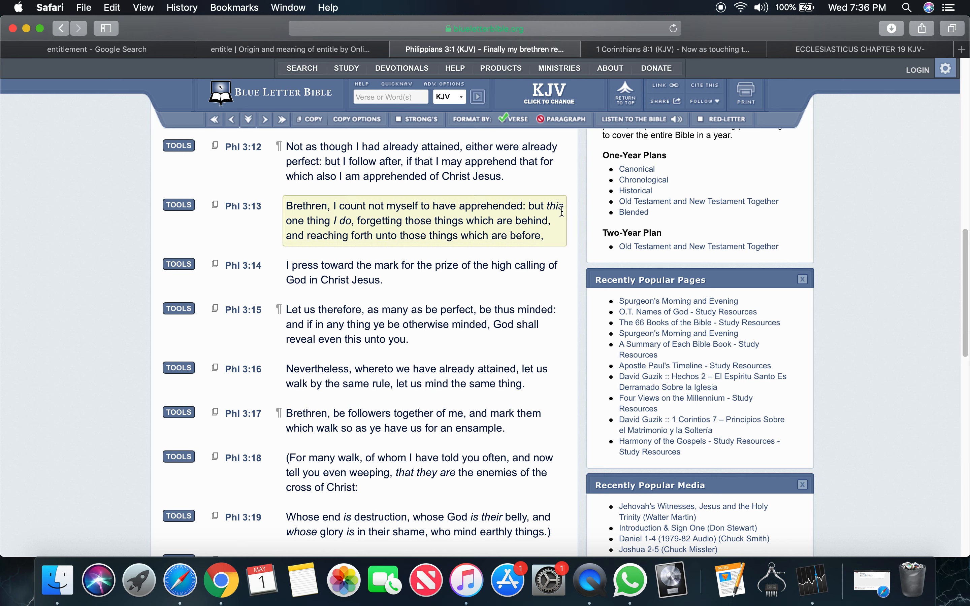
pyautogui.moveTo(348, 219)
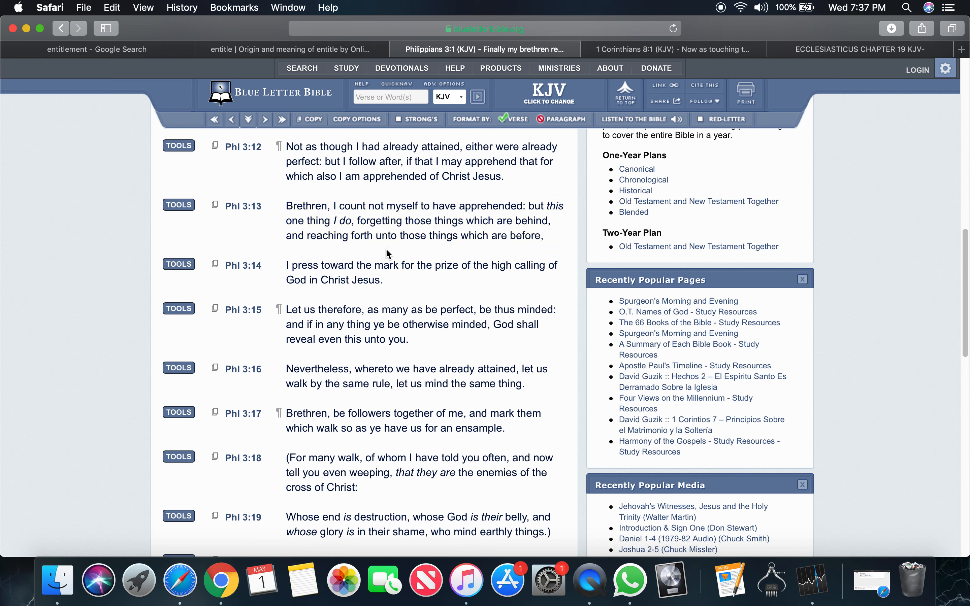
pyautogui.click(423, 221)
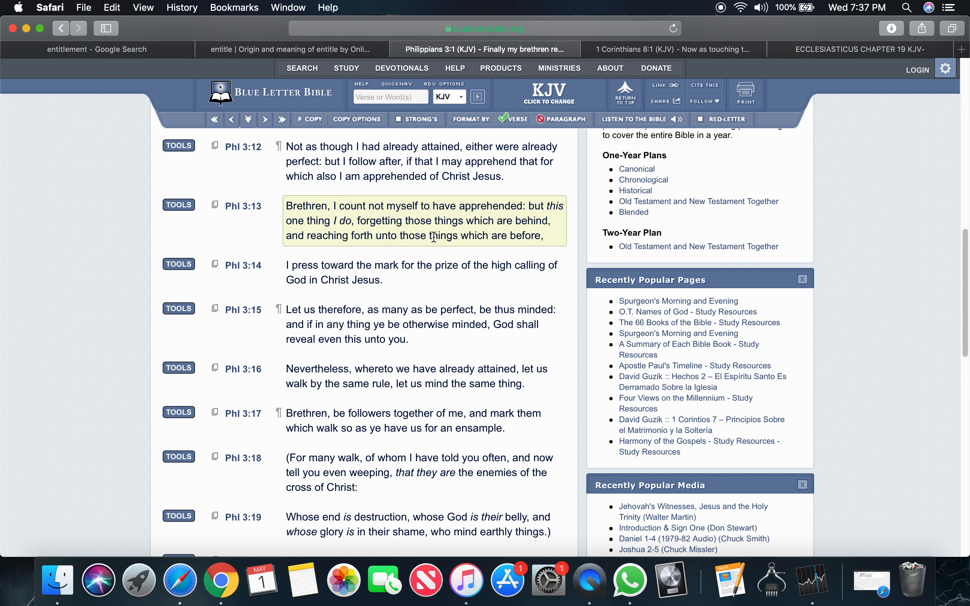
pyautogui.moveTo(513, 237)
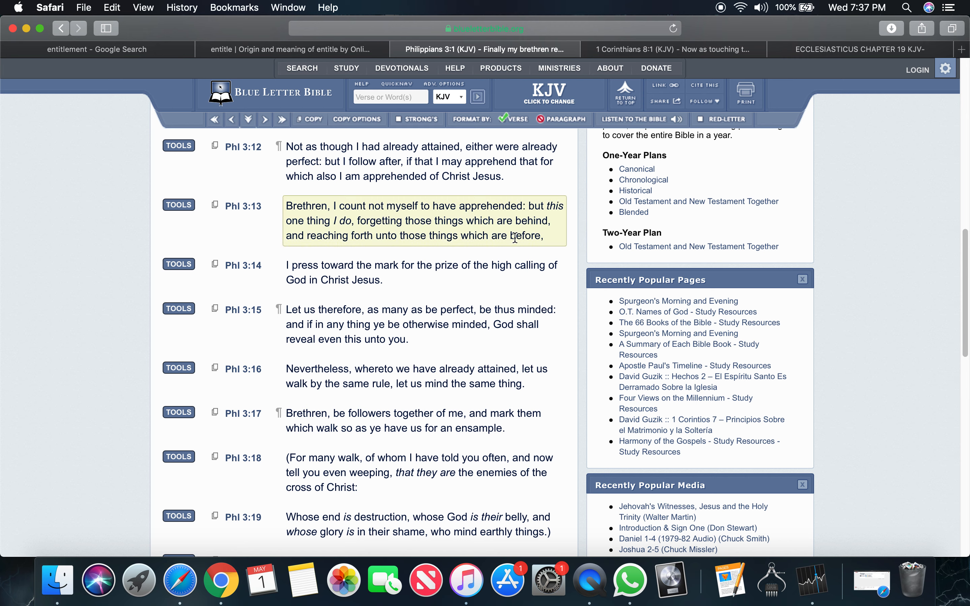
pyautogui.moveTo(523, 251)
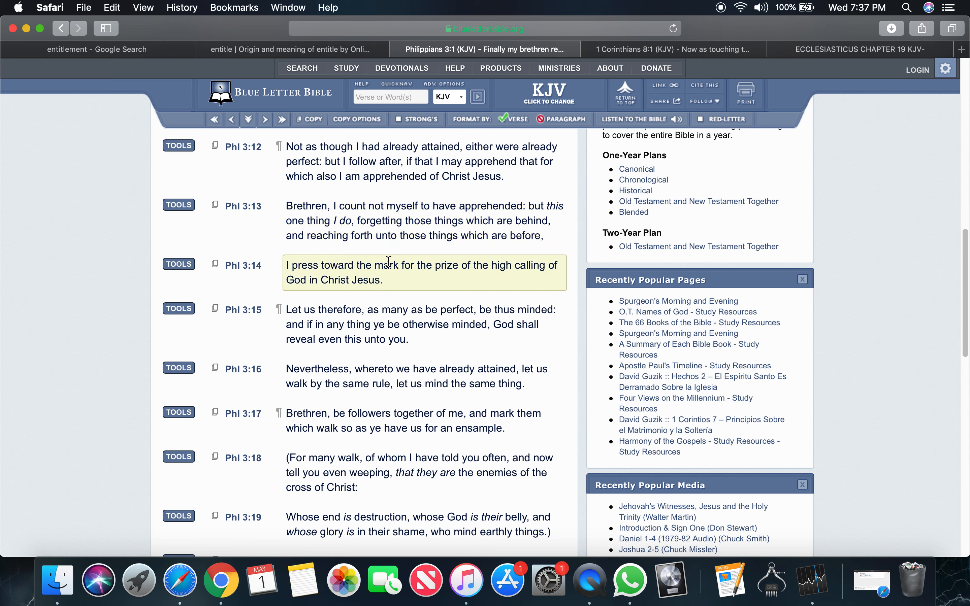
pyautogui.moveTo(413, 265)
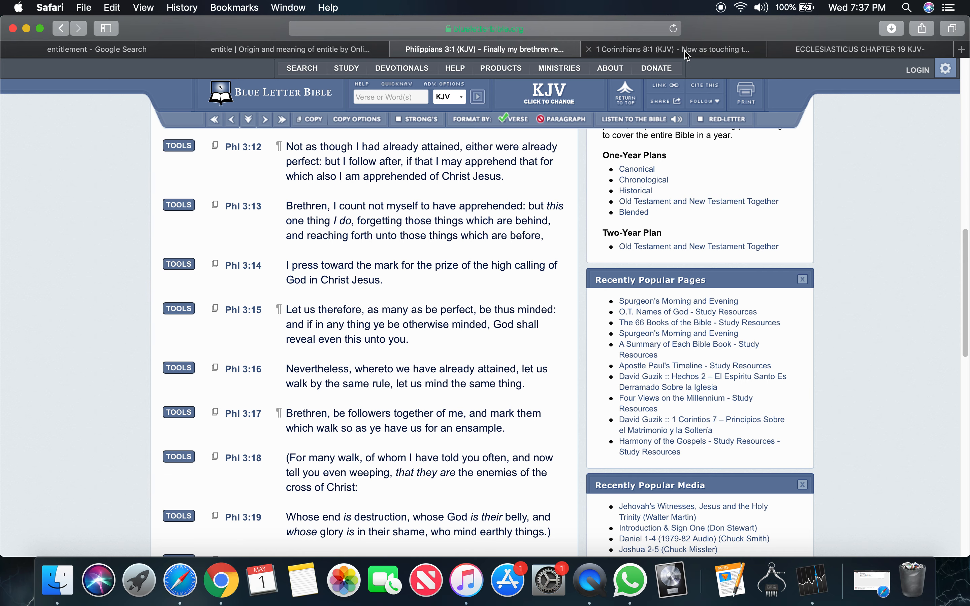
# Switch to the 1 Corinthians 8 (KJV) tab and read verse 2 on knowing nothing yet as one ought.
pyautogui.click(668, 49)
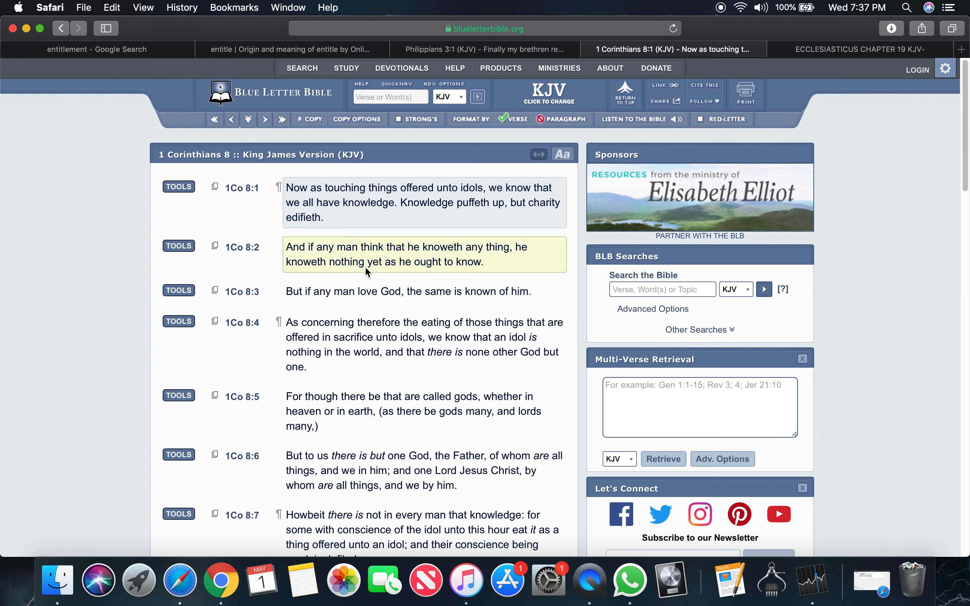
pyautogui.moveTo(372, 261)
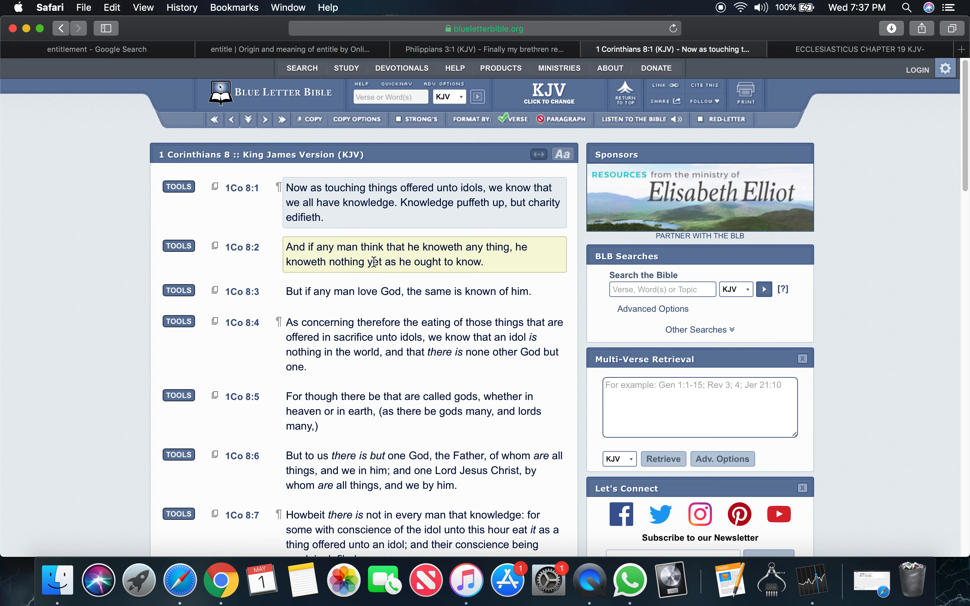
pyautogui.moveTo(360, 261)
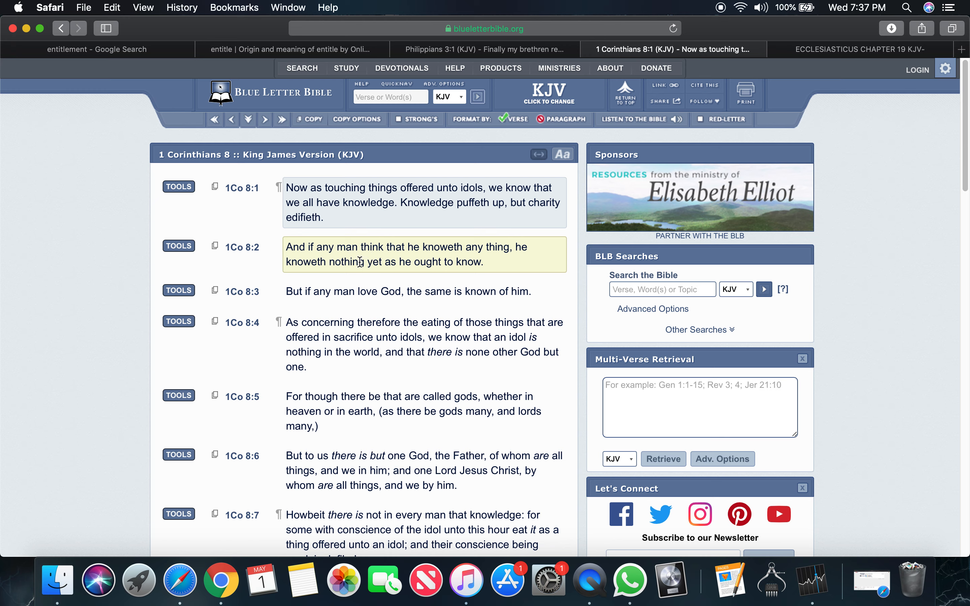
pyautogui.moveTo(439, 262)
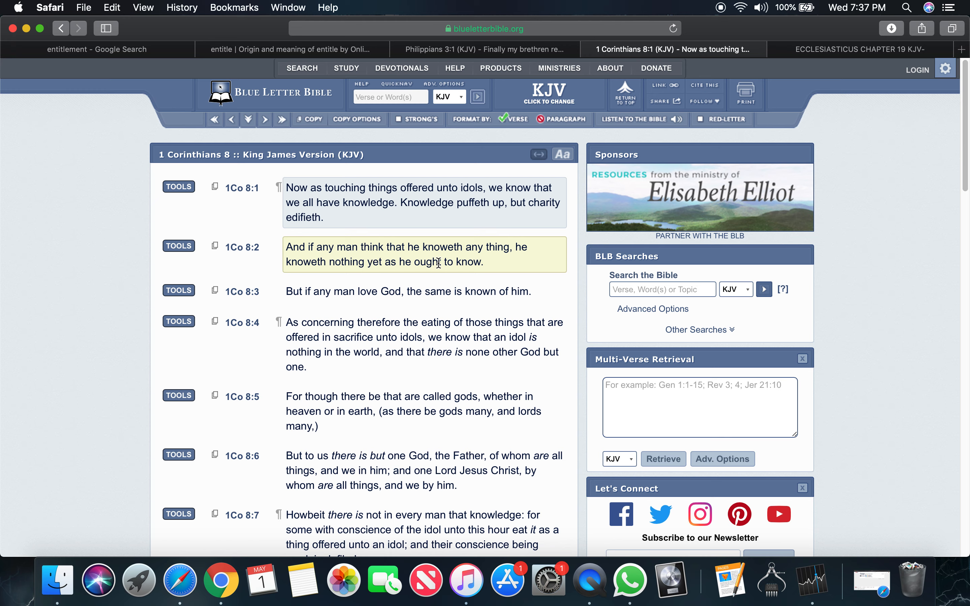
pyautogui.moveTo(489, 260)
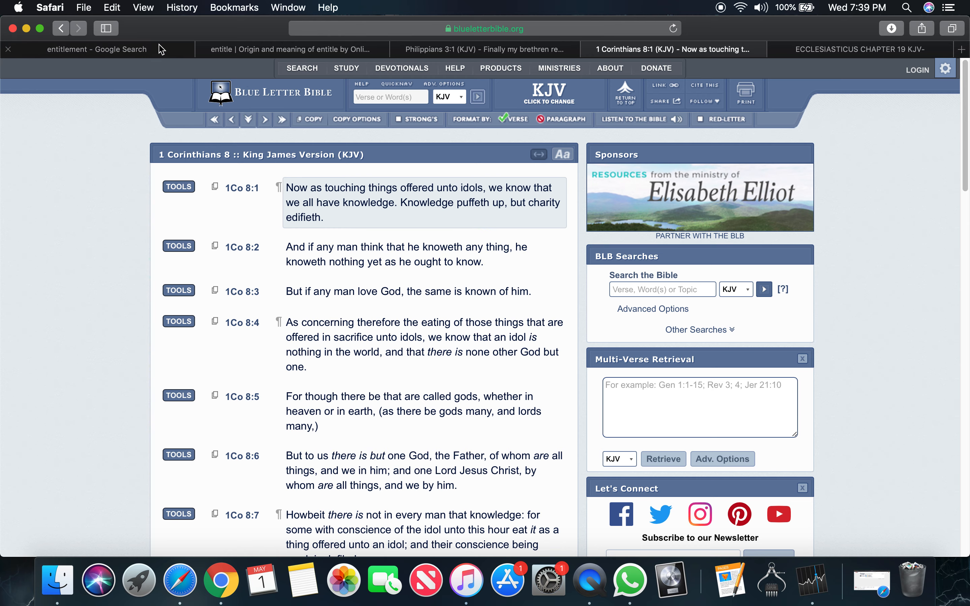
# Return to the Google dictionary entry for 'entitlement' with its noun senses and synonyms.
pyautogui.click(96, 50)
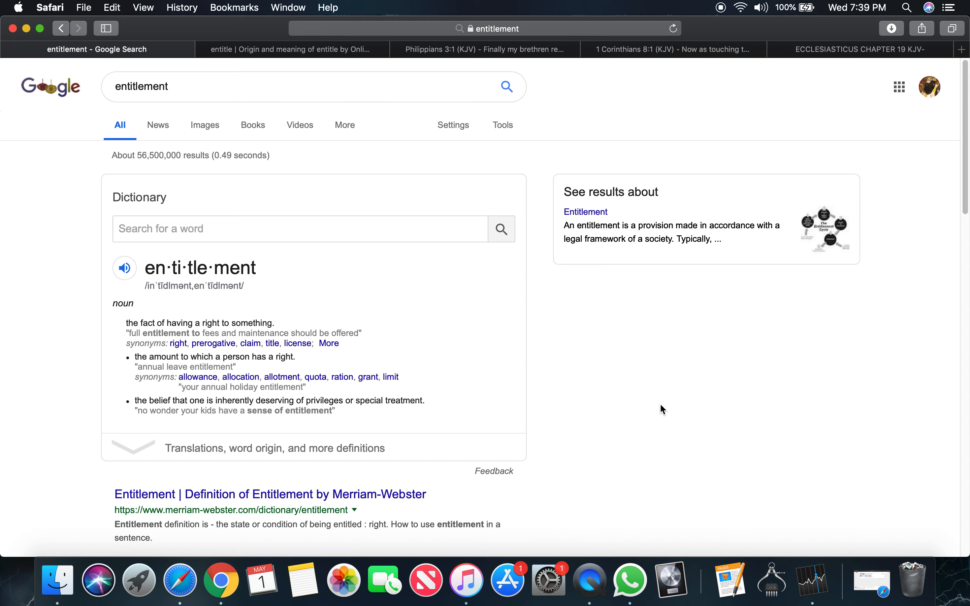
pyautogui.moveTo(633, 412)
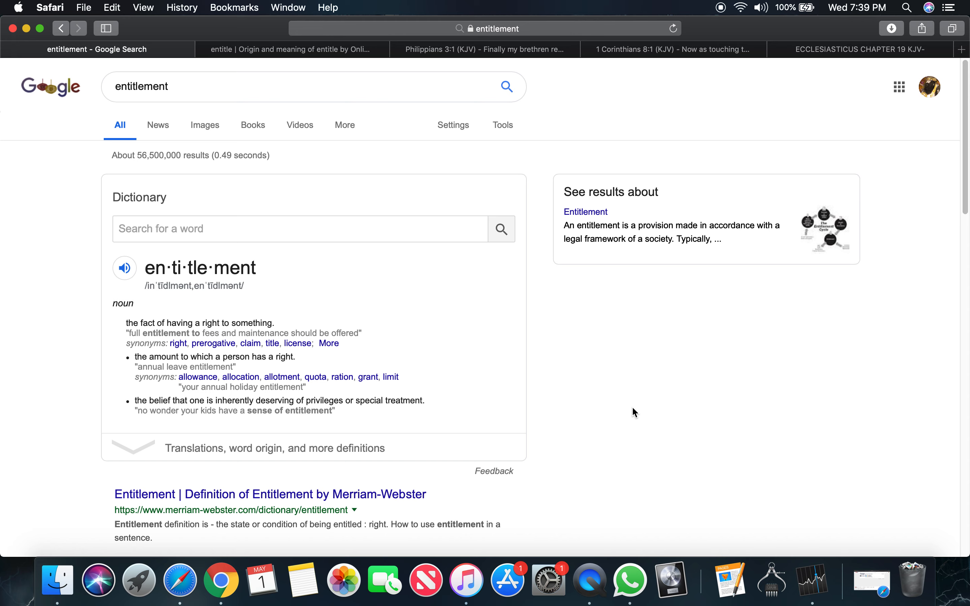
pyautogui.moveTo(689, 345)
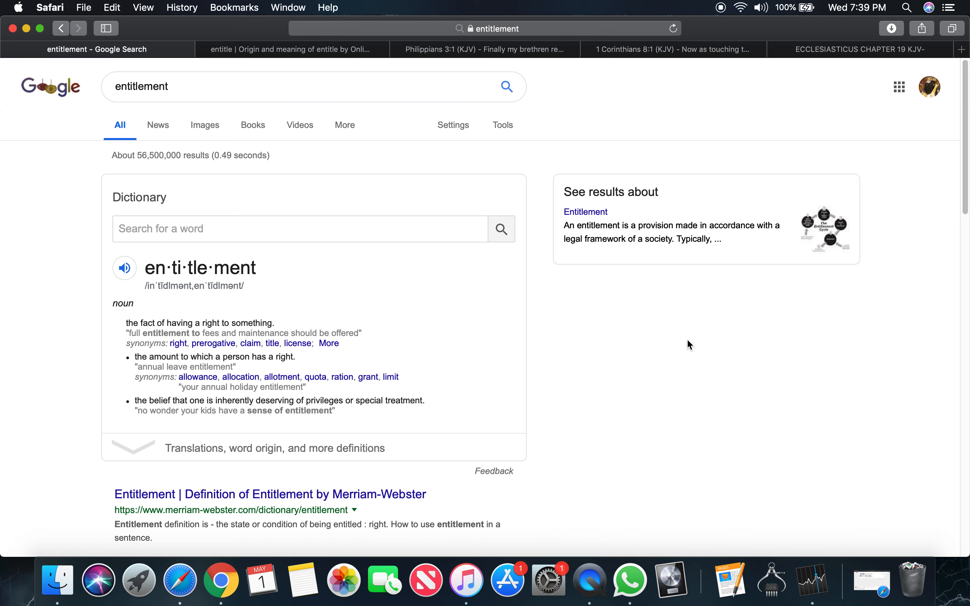